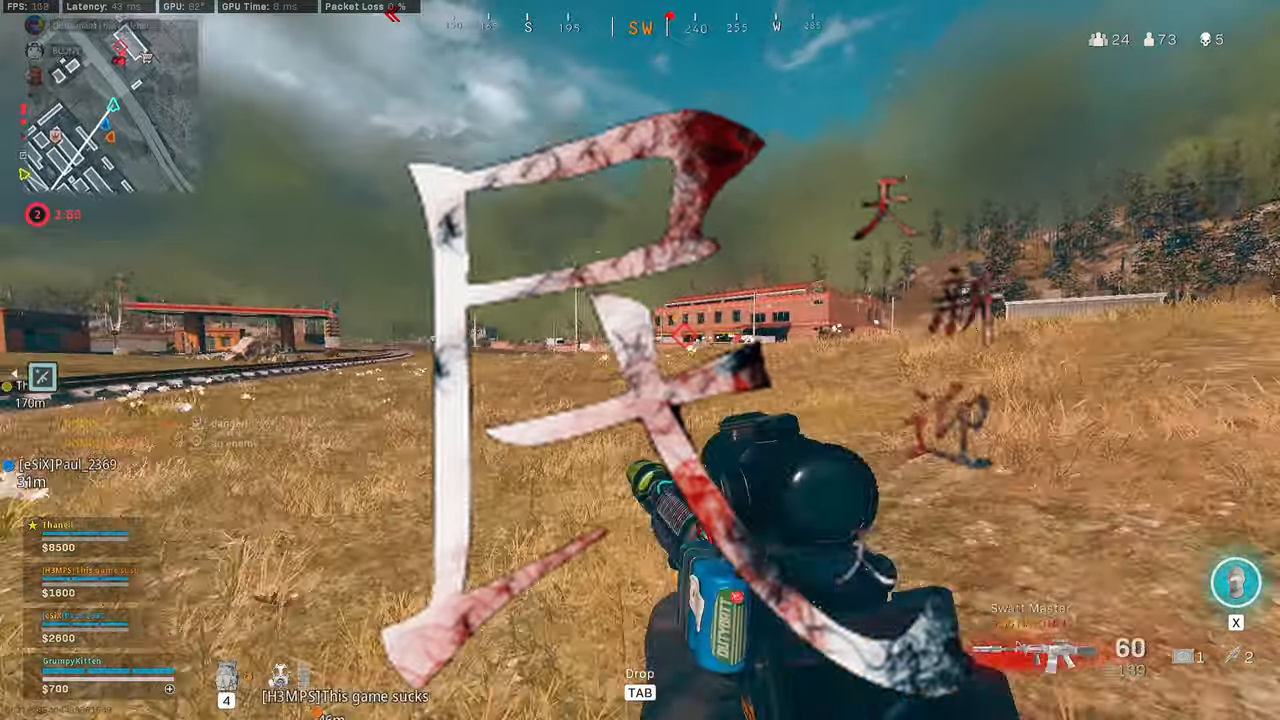
Bring up the desktop context menu to reach the NVIDIA Control Panel
{"action": "right_click", "coordinate": [640, 360]}
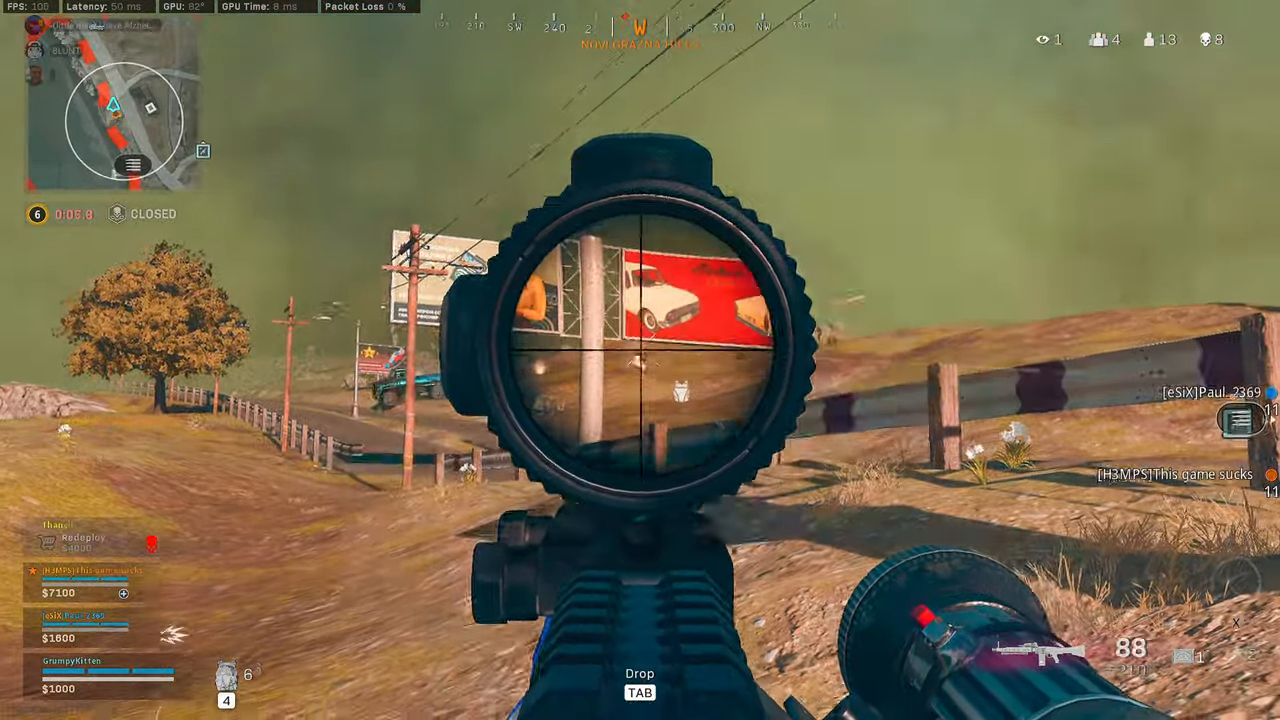
{"action": "left_click", "coordinate": [640, 360]}
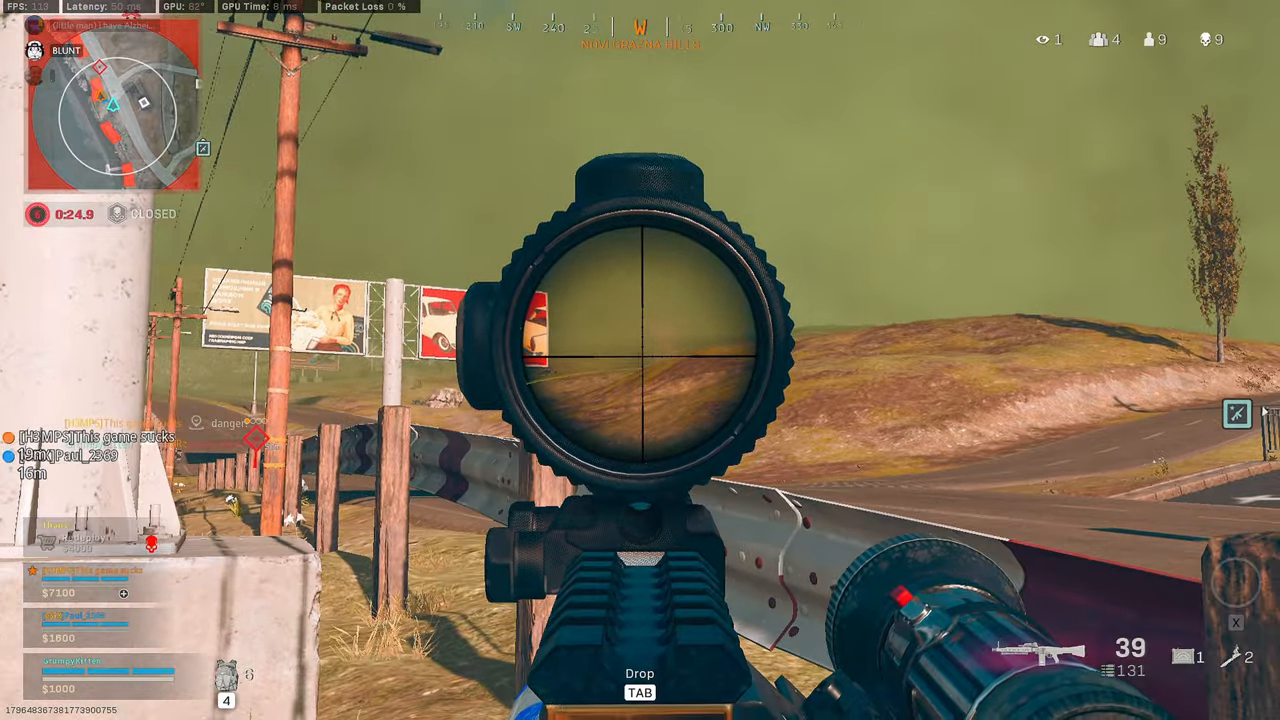
{"action": "left_click", "coordinate": [640, 360]}
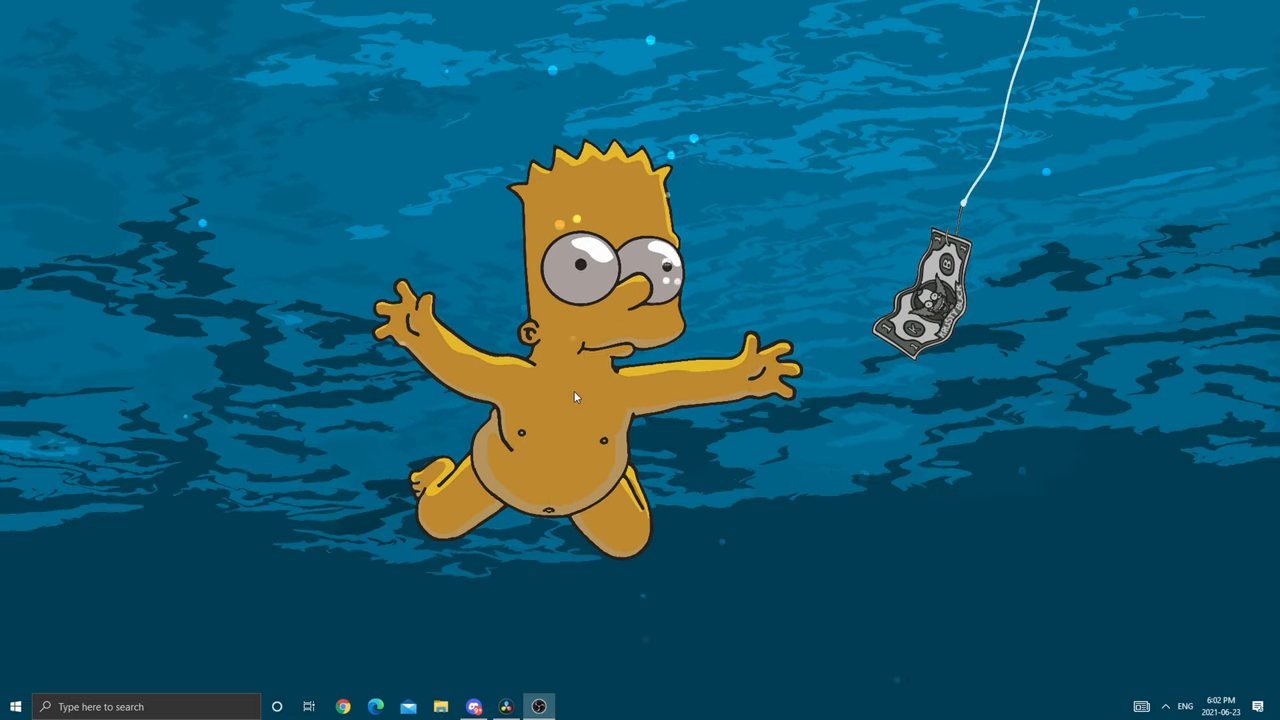
{"action": "right_click", "coordinate": [573, 396]}
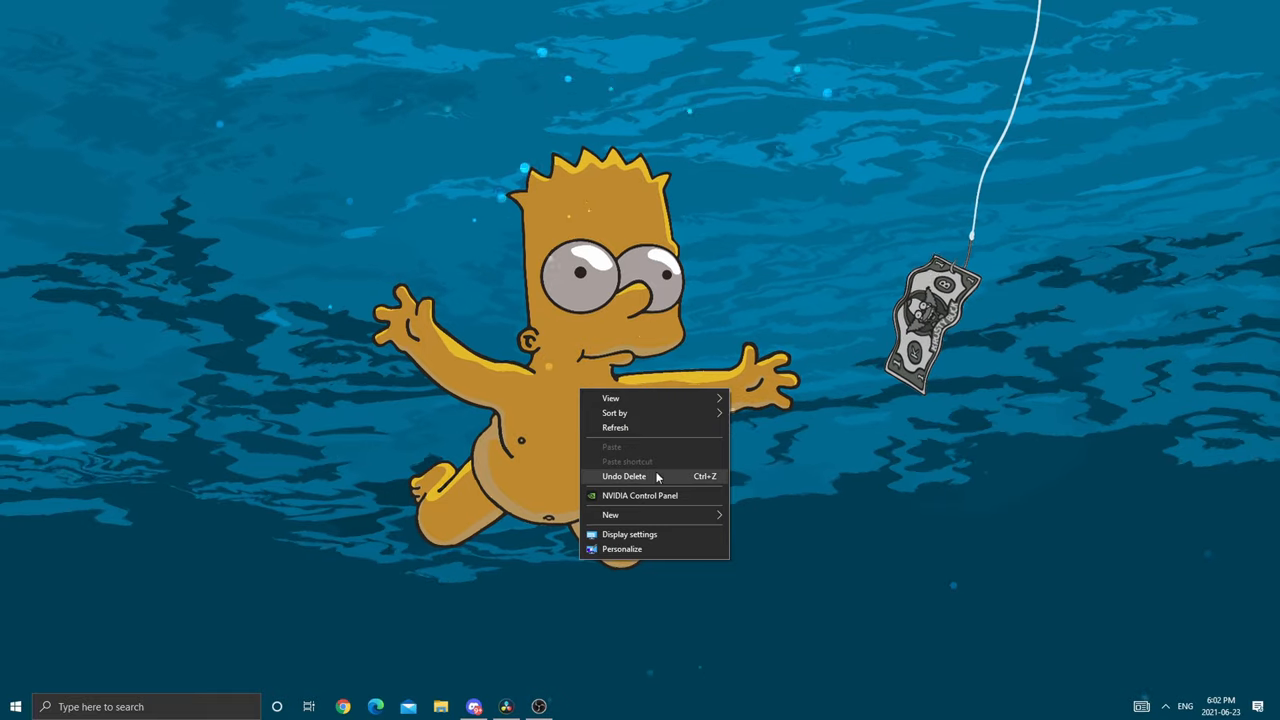
{"action": "mouse_move", "coordinate": [668, 500]}
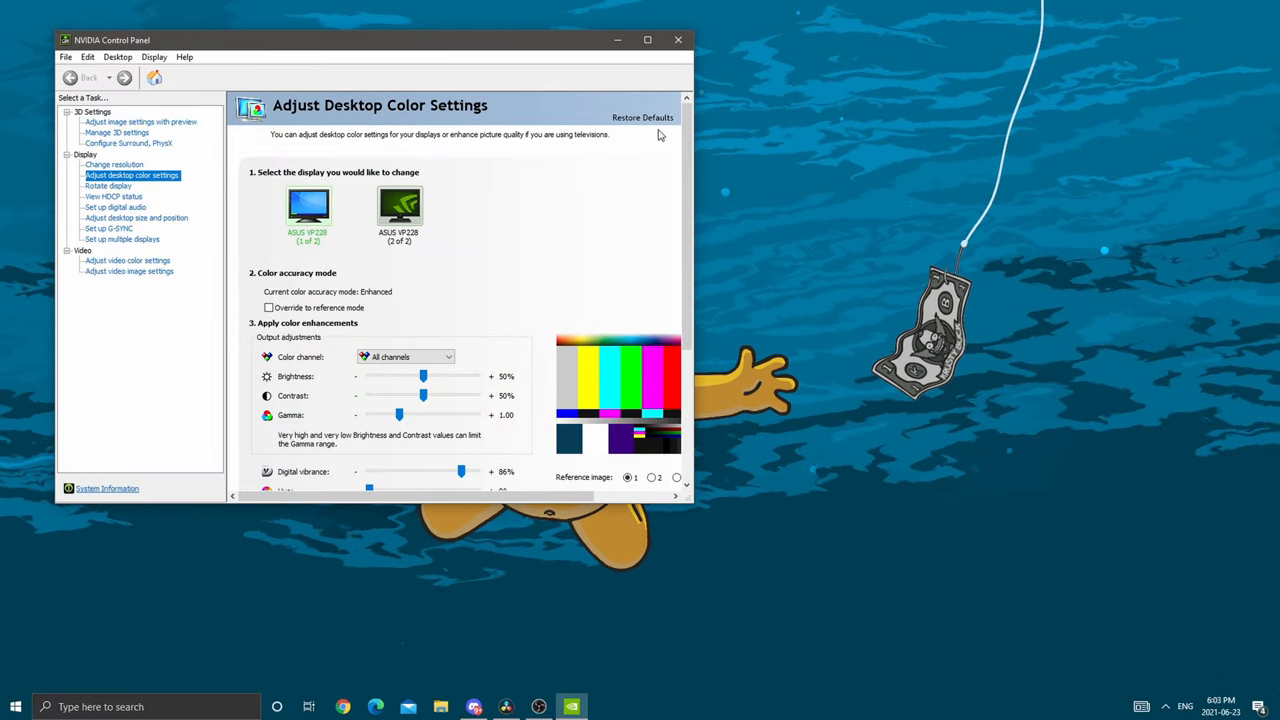
Compare digital vibrance at 81, 59, 50 and 53%, then apply 86%
{"action": "scroll", "scroll_direction": "down", "scroll_amount": 3}
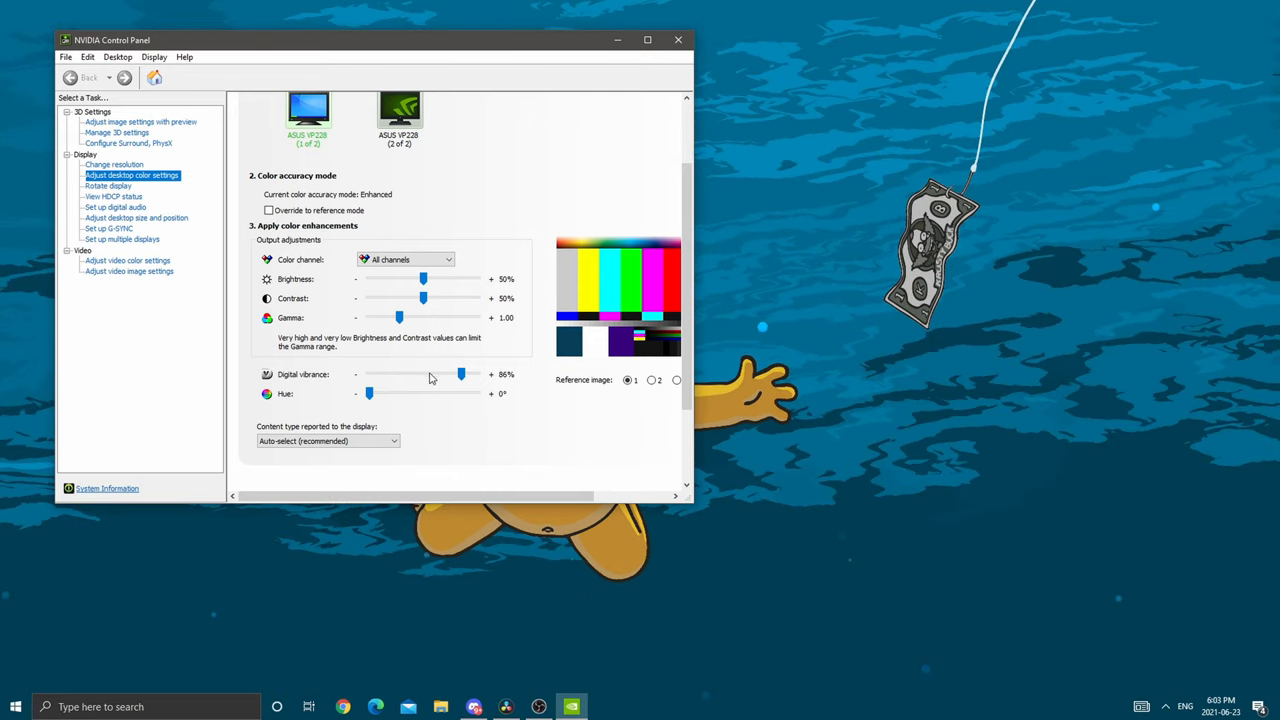
{"action": "left_click_drag", "start_coordinate": [460, 374], "coordinate": [456, 374]}
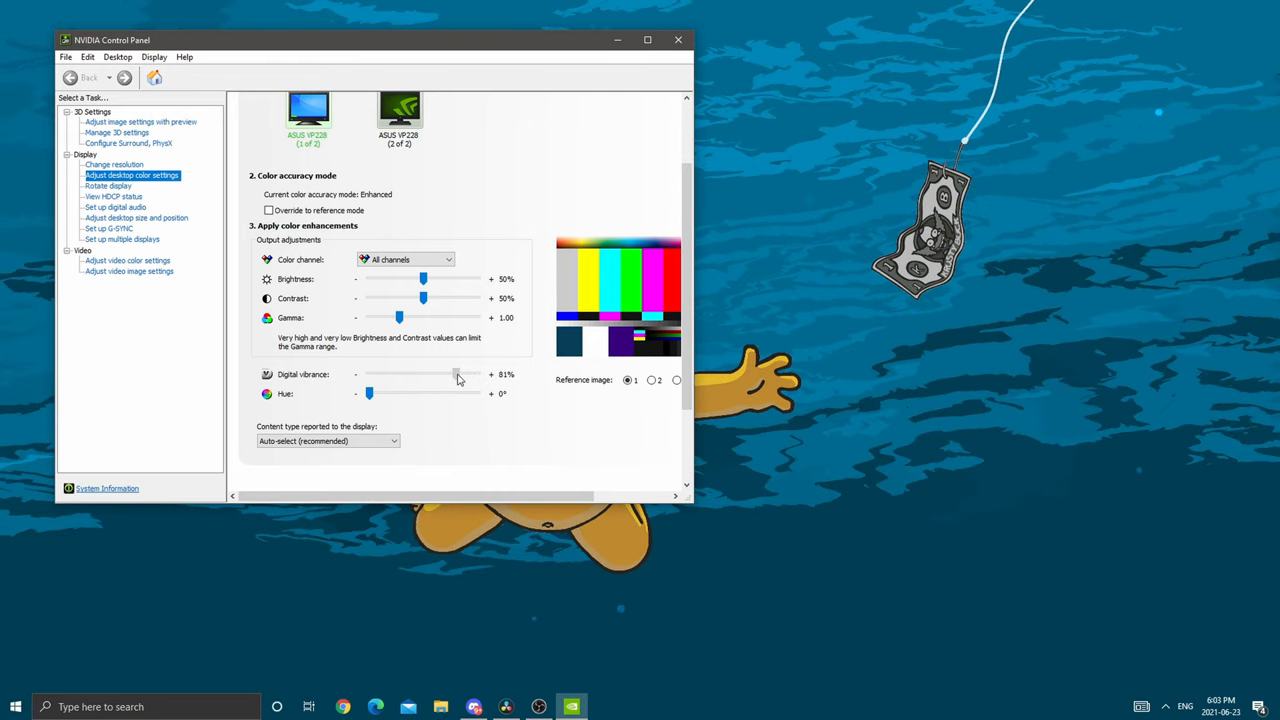
{"action": "left_click_drag", "start_coordinate": [457, 374], "coordinate": [432, 374]}
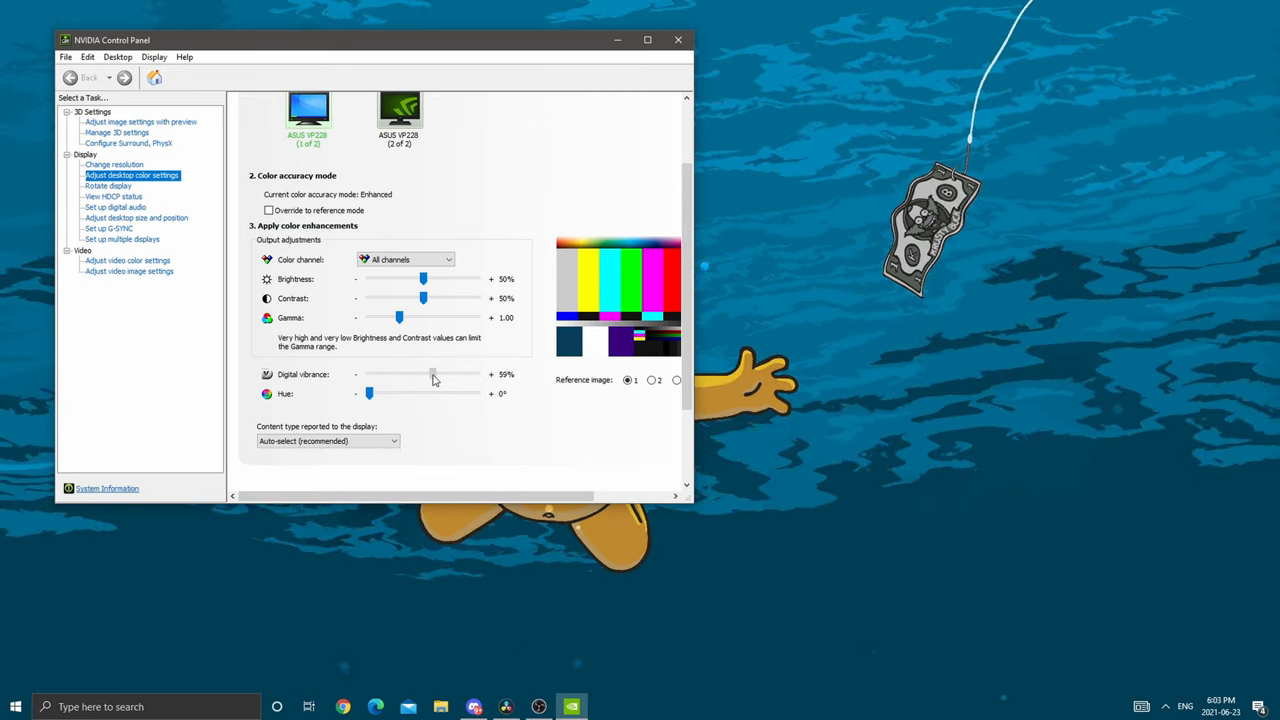
{"action": "left_click_drag", "start_coordinate": [432, 374], "coordinate": [422, 374]}
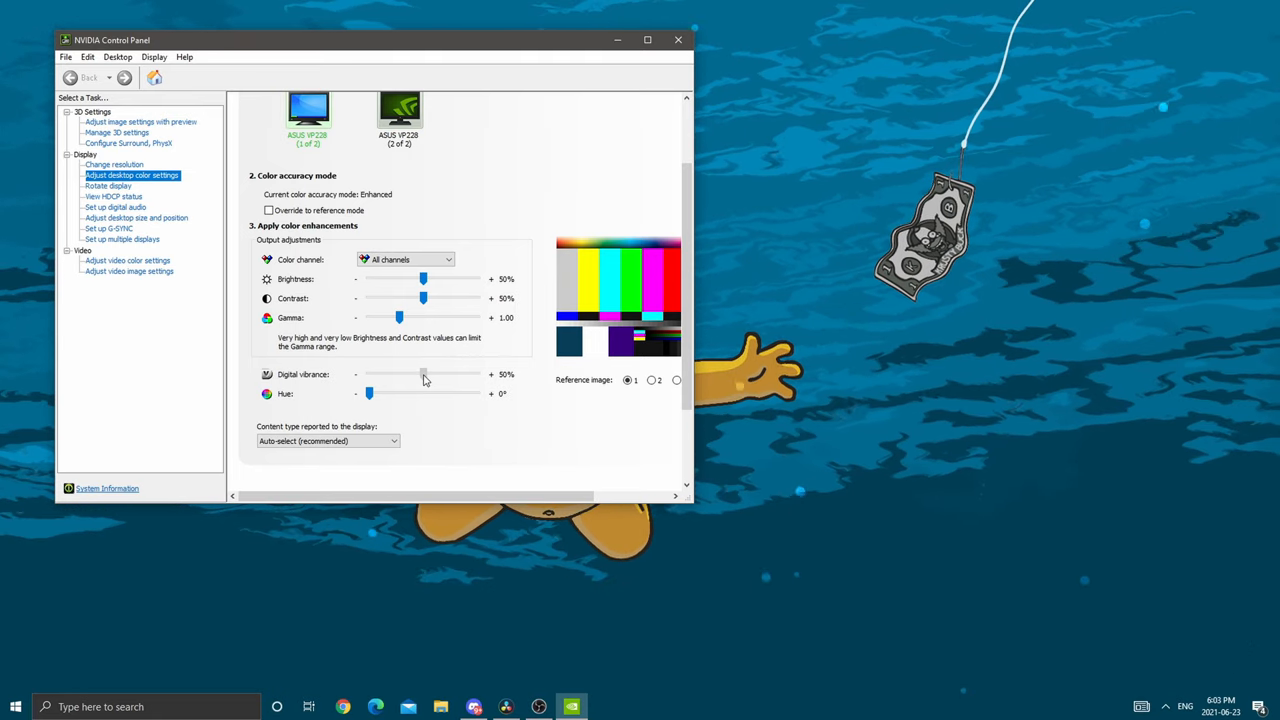
{"action": "left_click_drag", "start_coordinate": [422, 374], "coordinate": [428, 374]}
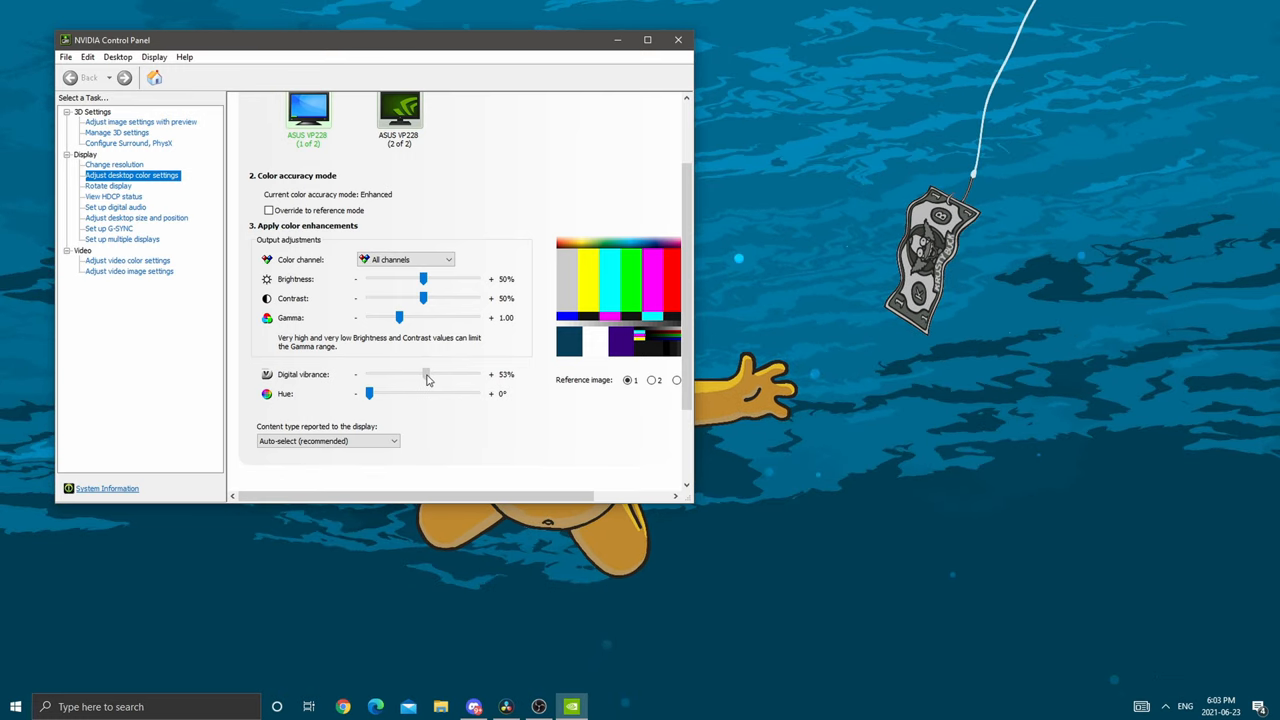
{"action": "left_click_drag", "start_coordinate": [426, 374], "coordinate": [447, 374]}
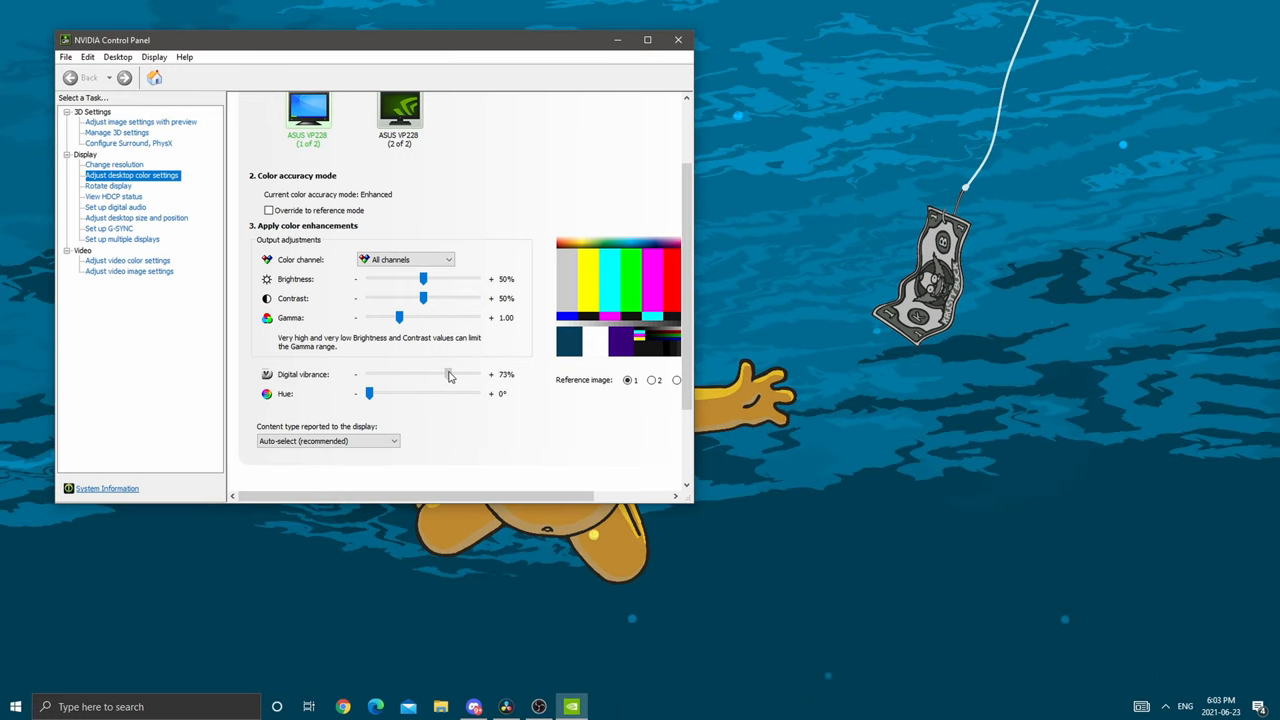
{"action": "left_click_drag", "start_coordinate": [448, 374], "coordinate": [462, 374]}
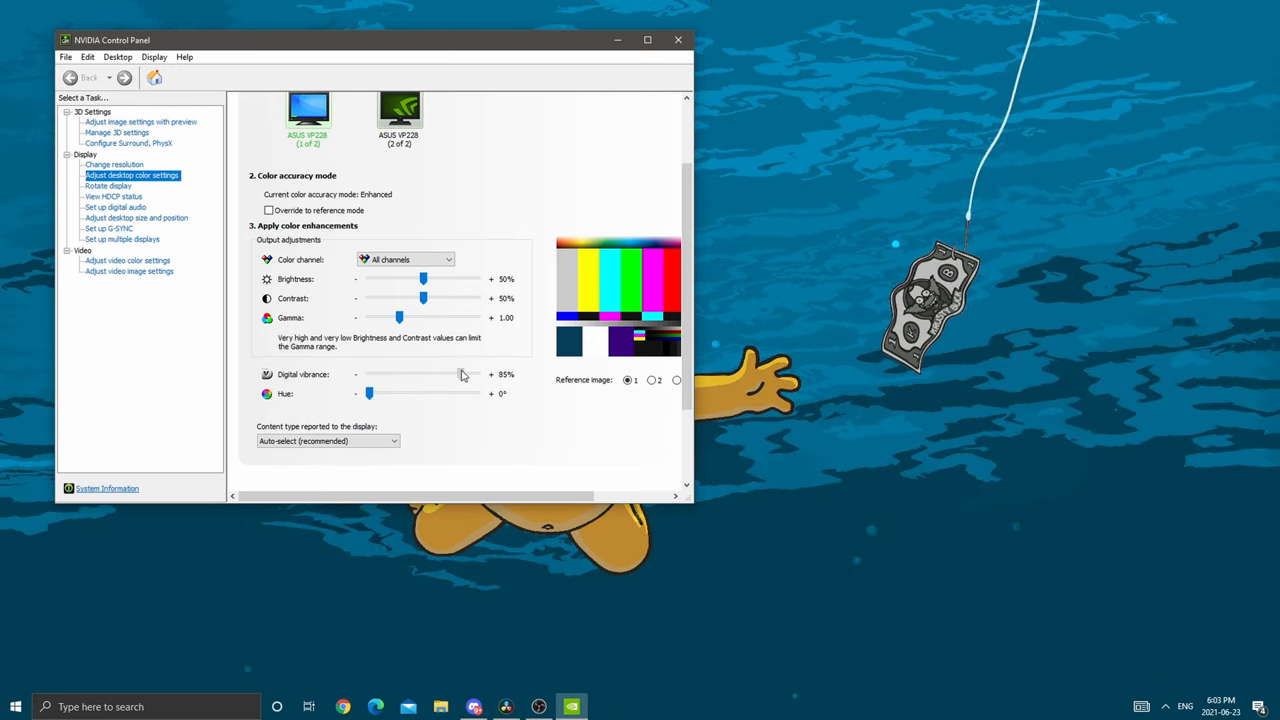
{"action": "left_click_drag", "start_coordinate": [450, 374], "coordinate": [461, 374]}
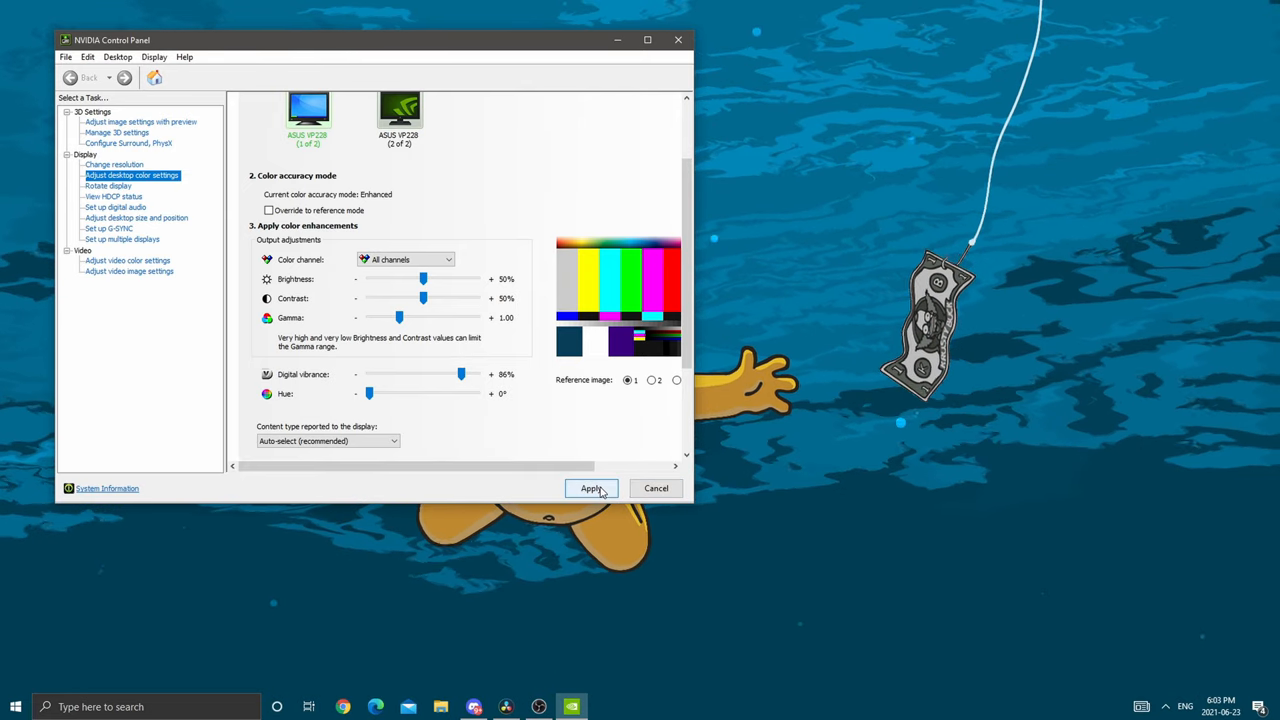
{"action": "left_click", "coordinate": [590, 488]}
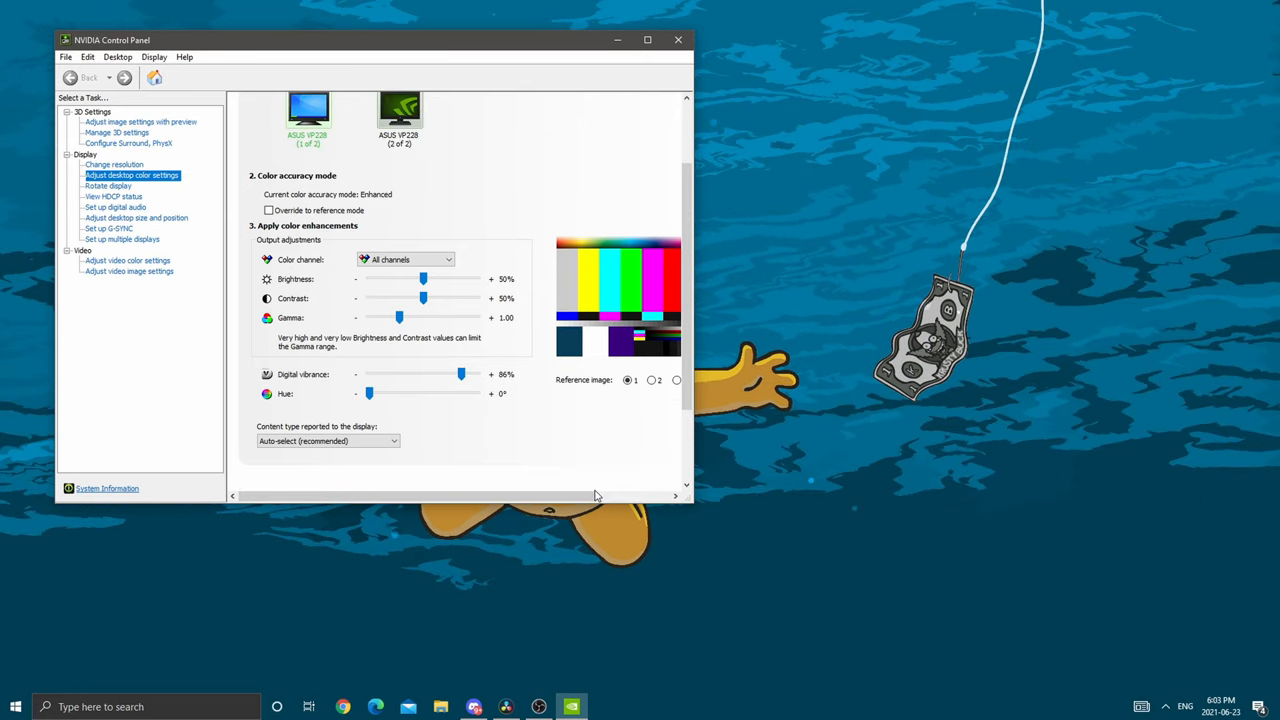
{"action": "mouse_move", "coordinate": [677, 38]}
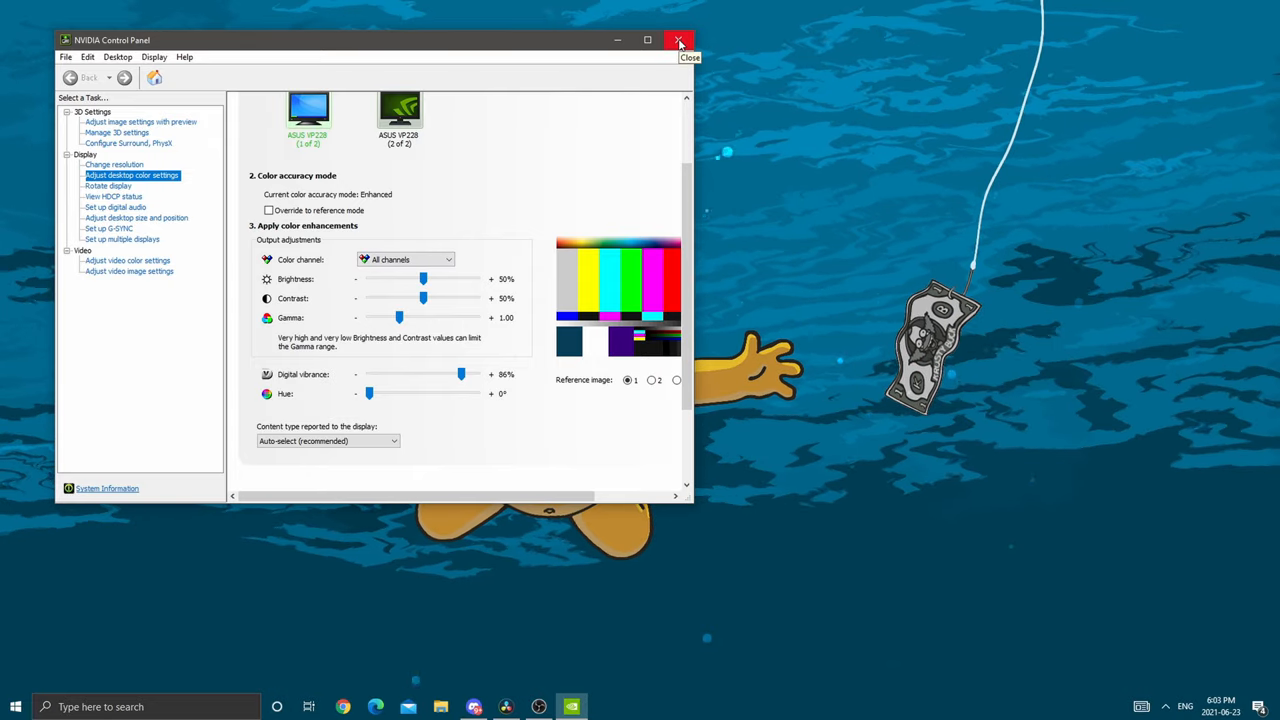
Close the NVIDIA Control Panel window, keeping the 86% vibrance applied
{"action": "left_click", "coordinate": [675, 38]}
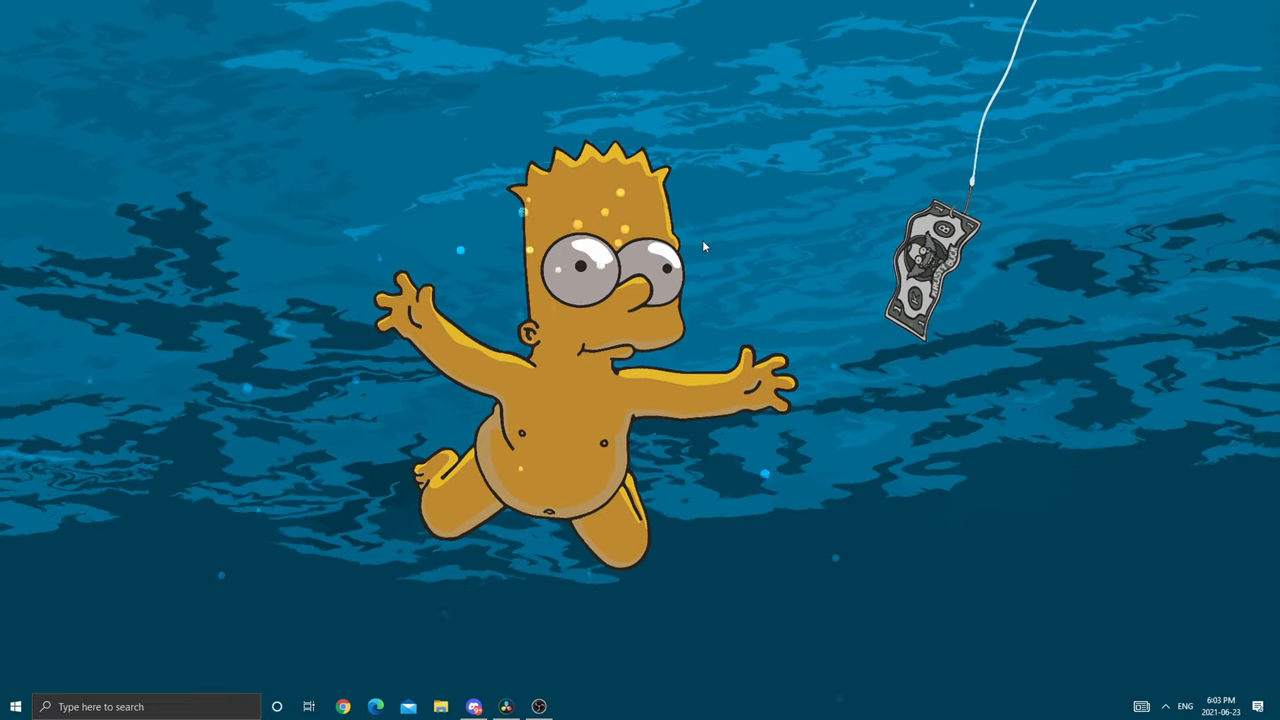
{"action": "mouse_move", "coordinate": [697, 383]}
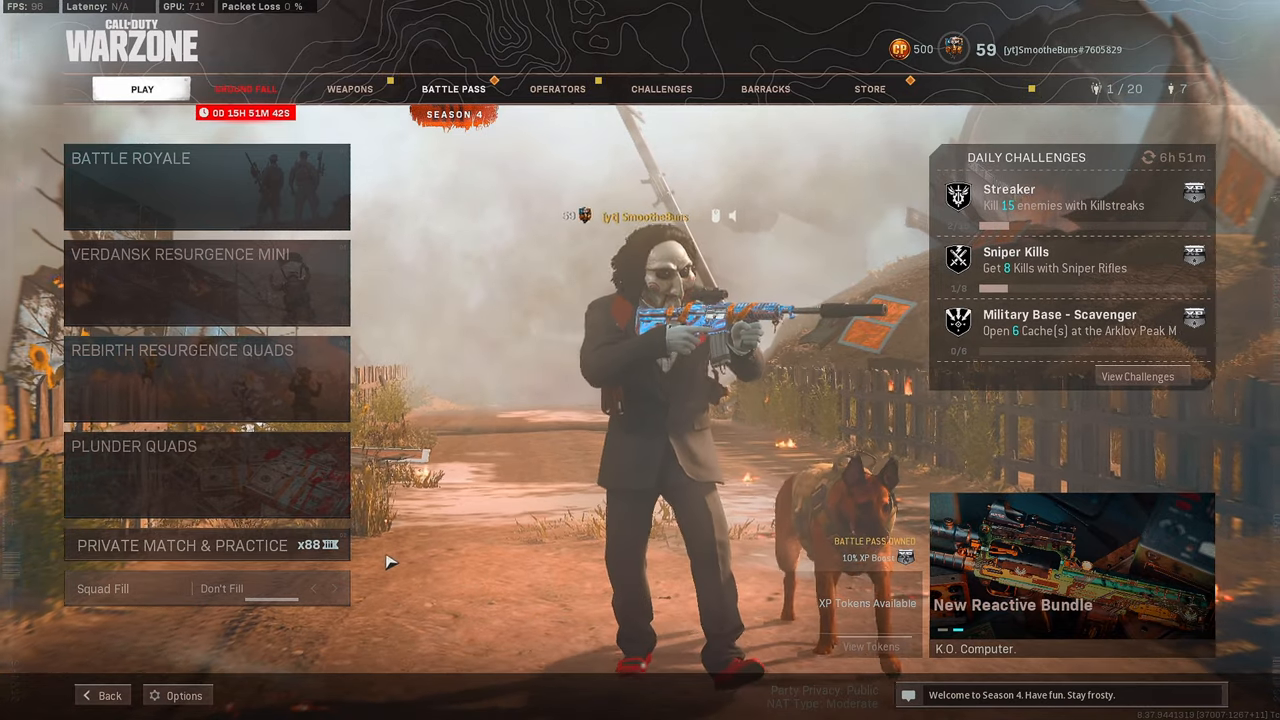
Go to Warzone's General options, showing Field of View 120 and Brightness 54
{"action": "left_click", "coordinate": [186, 694]}
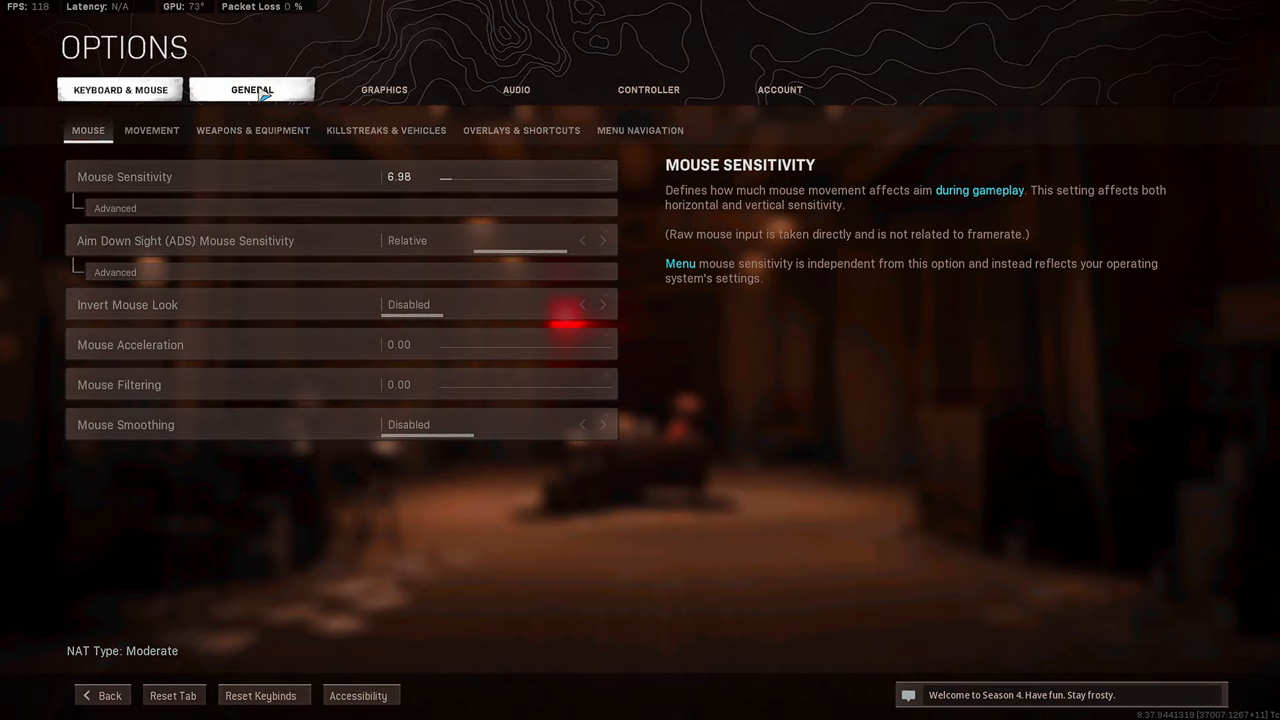
{"action": "mouse_move", "coordinate": [266, 93]}
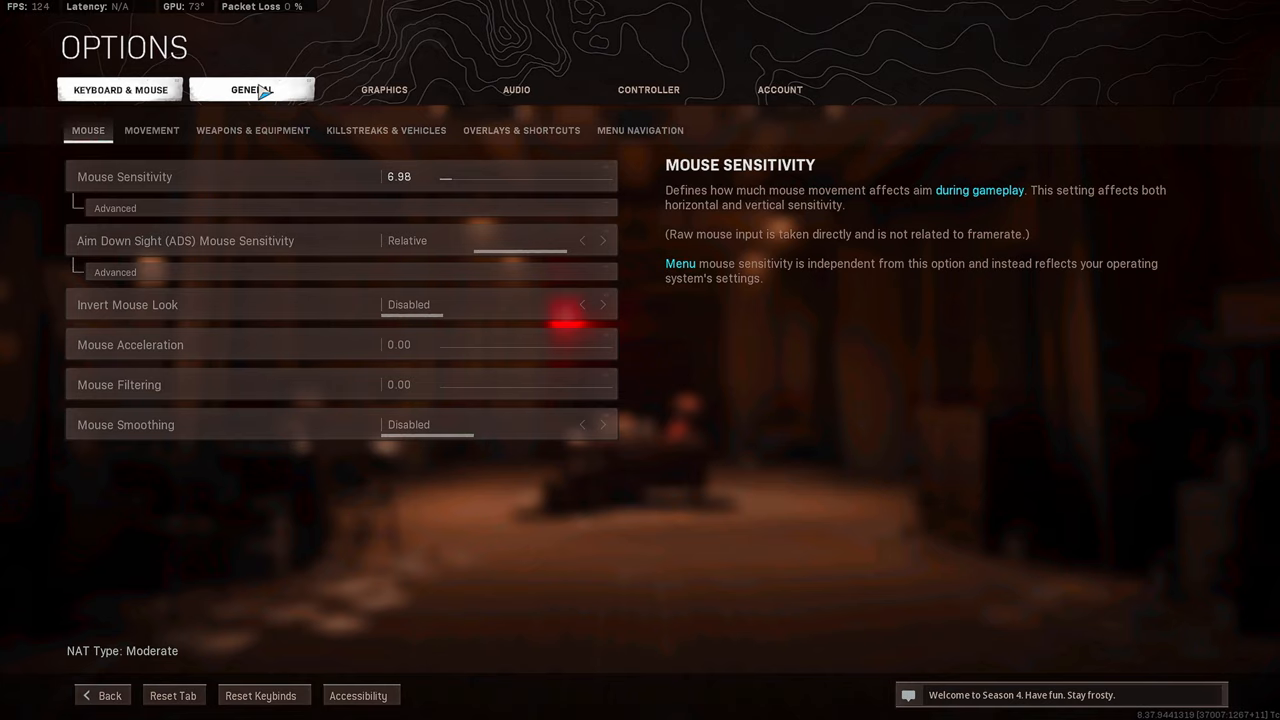
{"action": "mouse_move", "coordinate": [270, 111]}
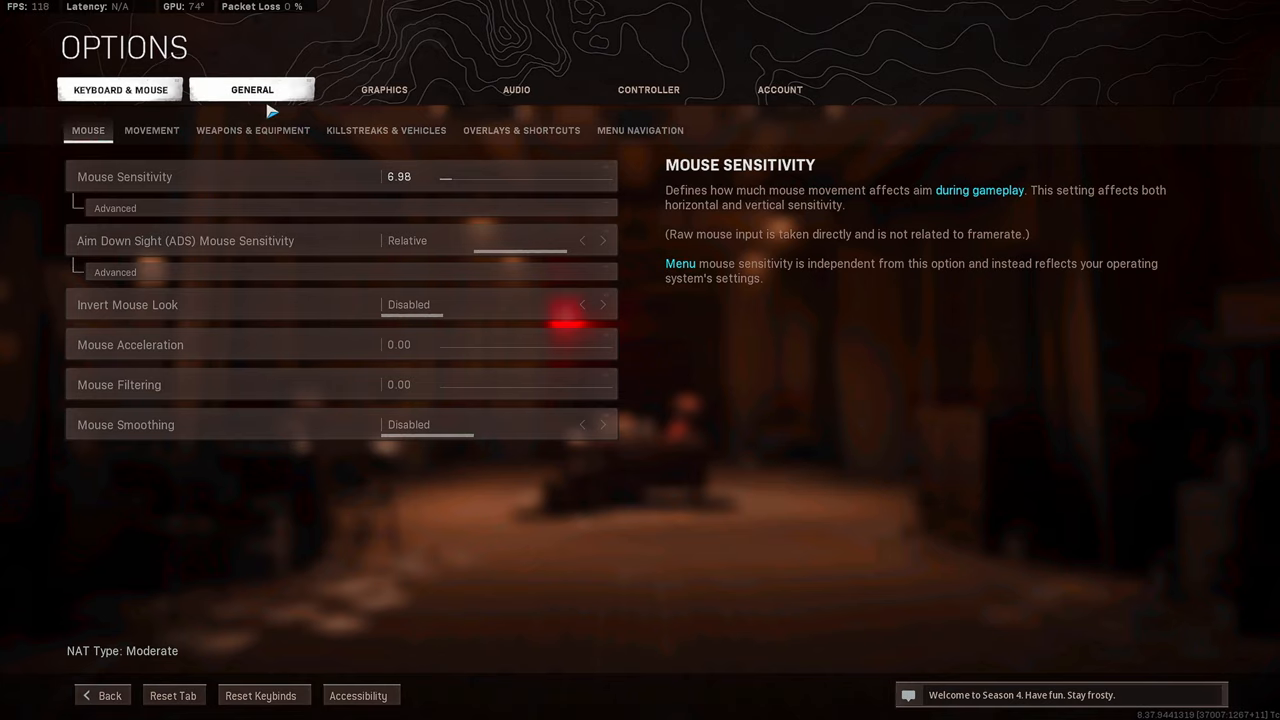
{"action": "left_click", "coordinate": [251, 89]}
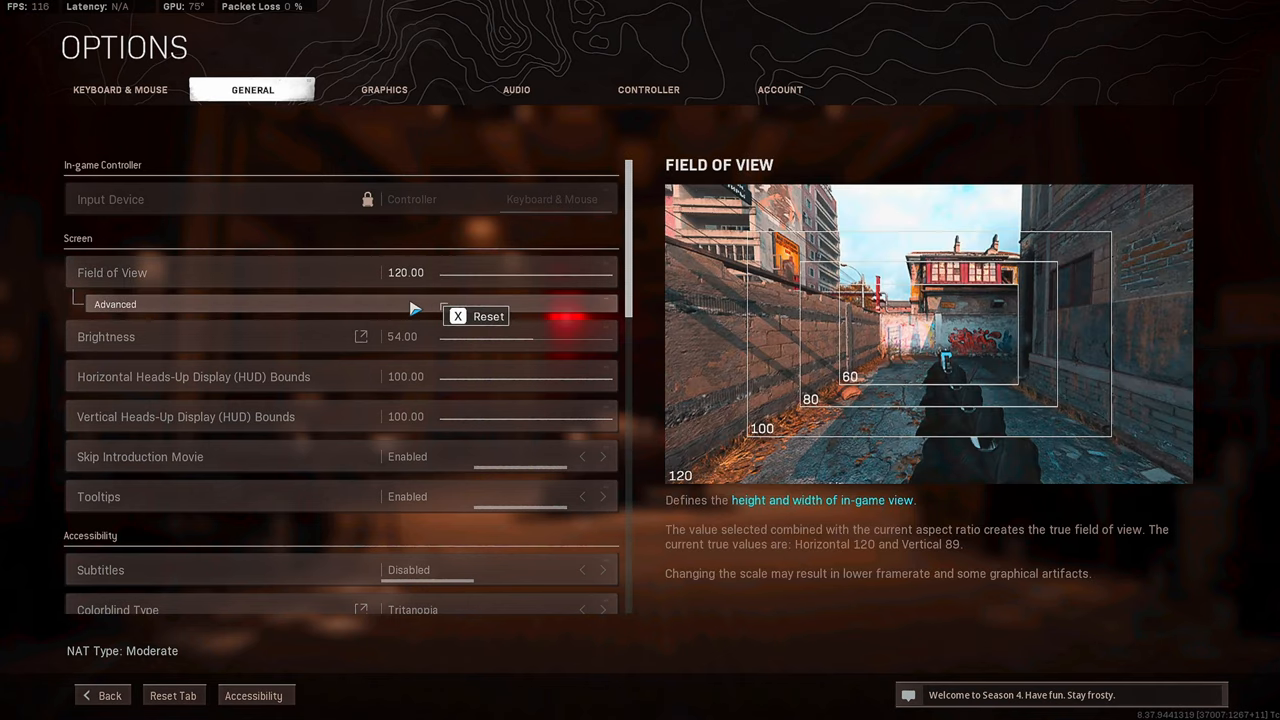
Set ADS Field of View to Affected under Screen on the General tab
{"action": "left_click", "coordinate": [115, 304]}
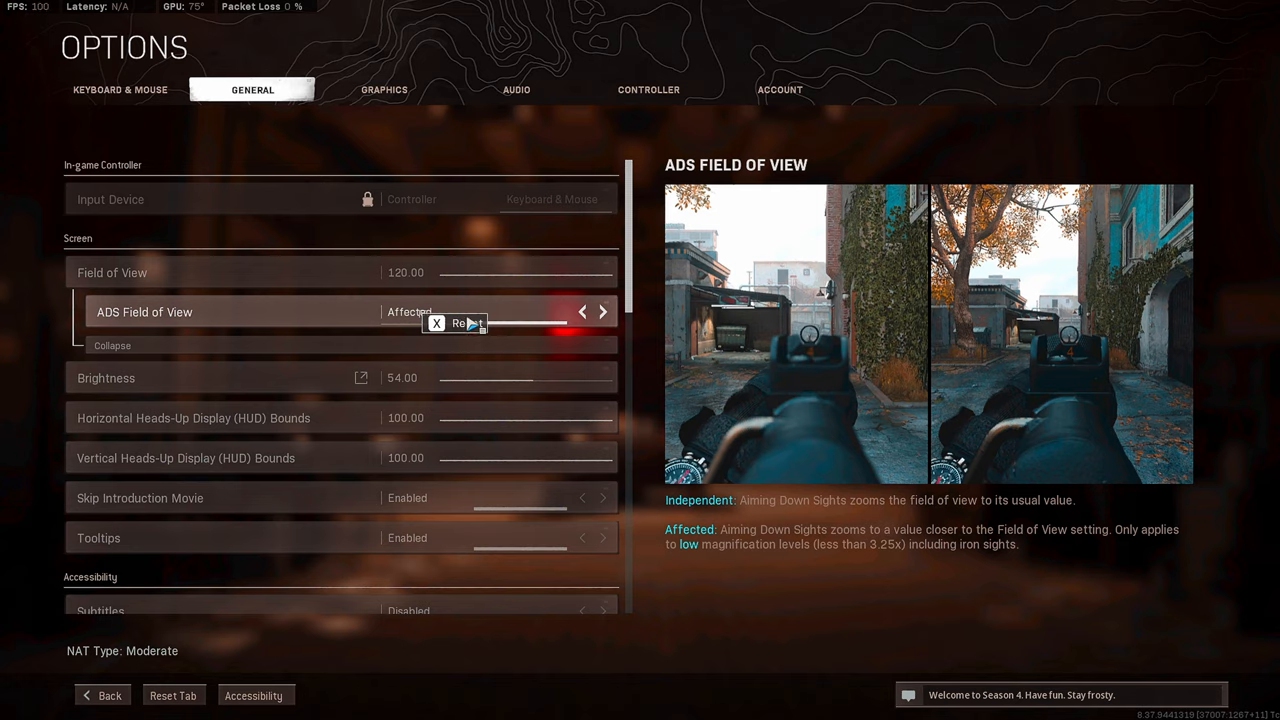
{"action": "mouse_move", "coordinate": [487, 318]}
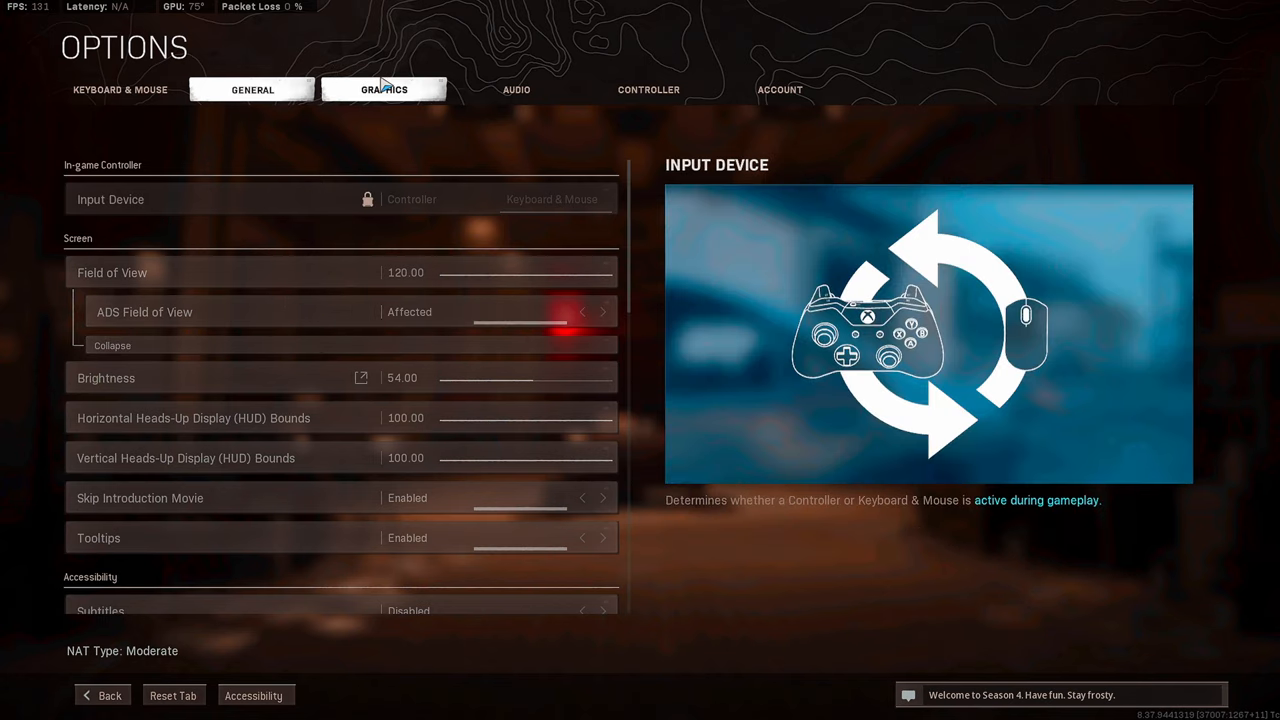
Scroll Graphics to Details & Textures; try Very Low, then return Texture Resolution to Low
{"action": "left_click", "coordinate": [387, 89]}
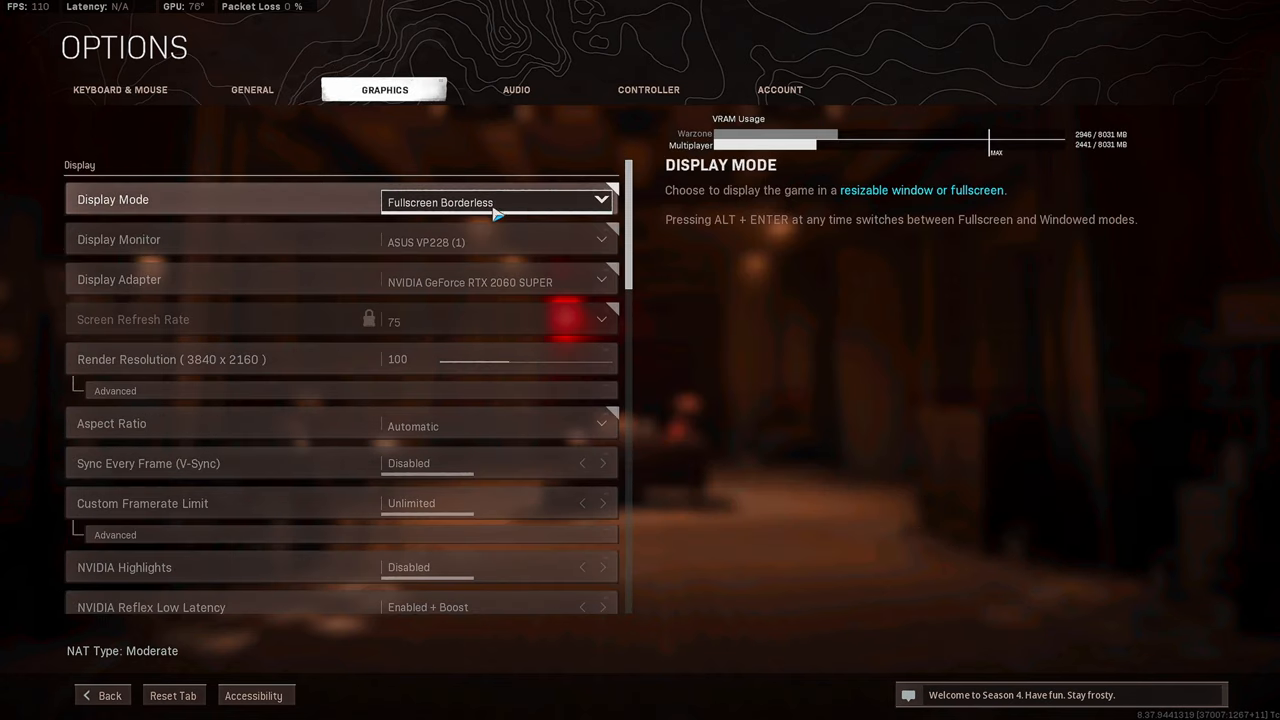
{"action": "mouse_move", "coordinate": [538, 201]}
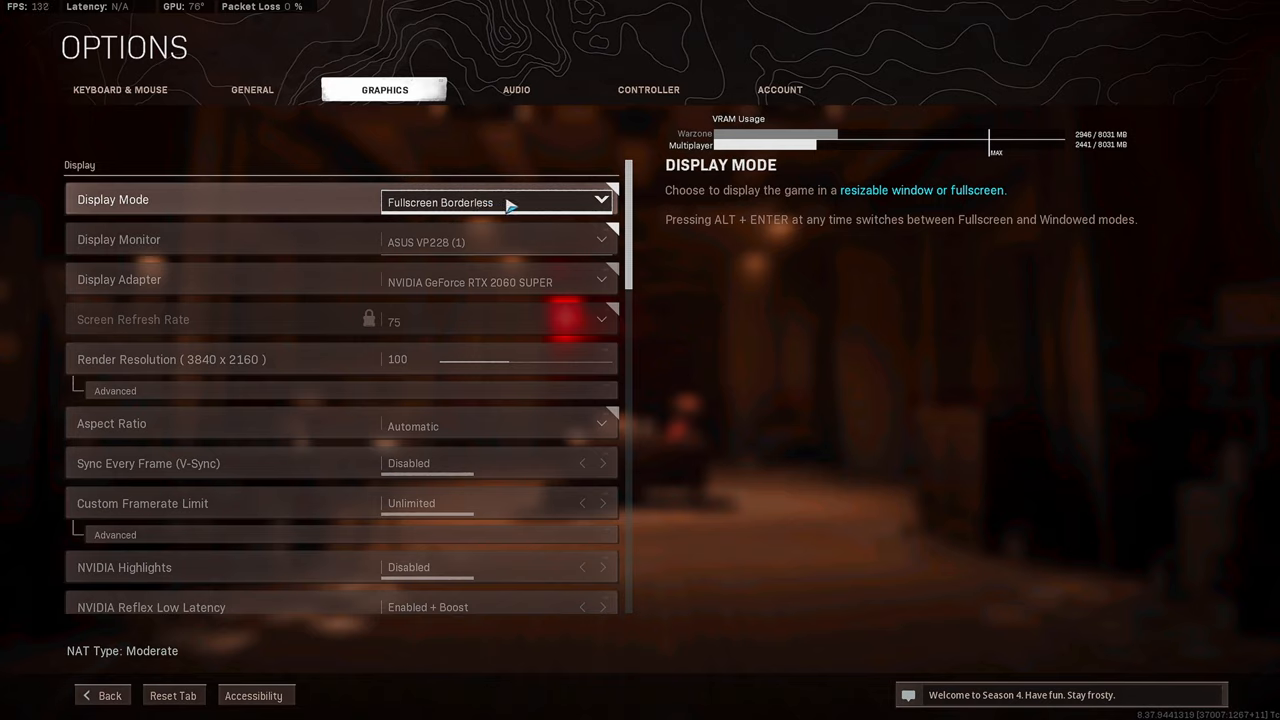
{"action": "mouse_move", "coordinate": [474, 190]}
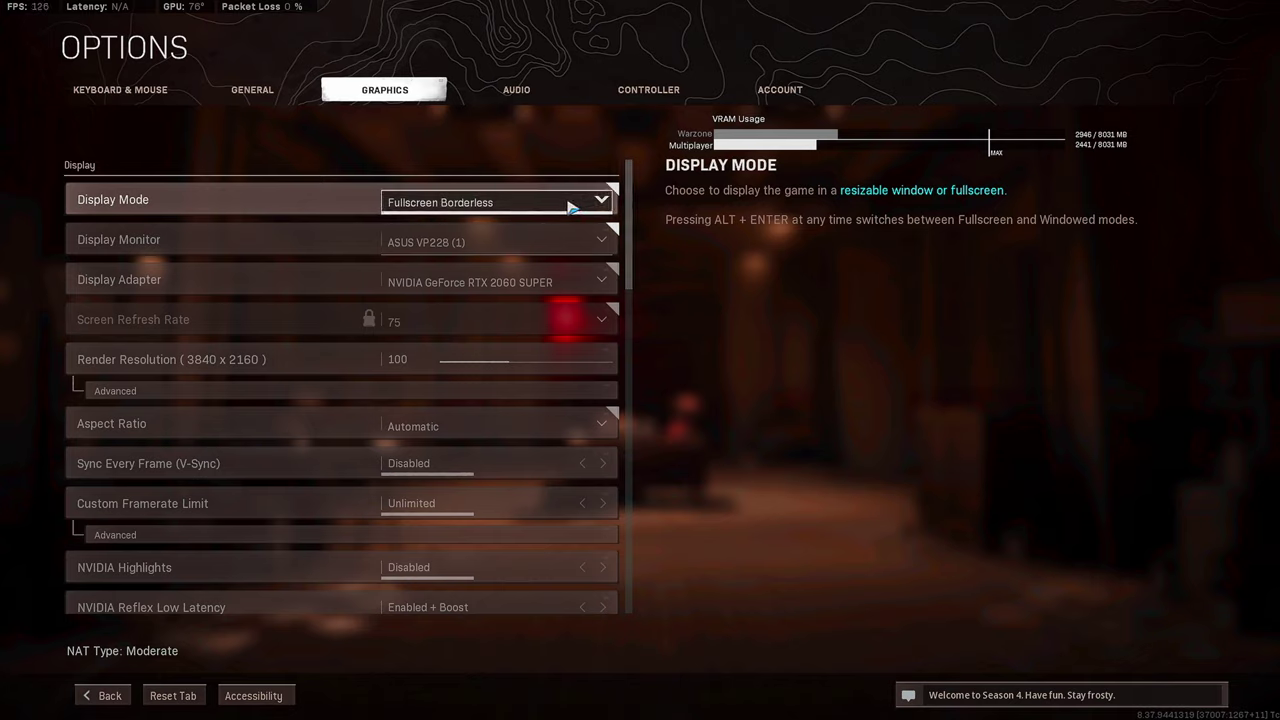
{"action": "mouse_move", "coordinate": [450, 203]}
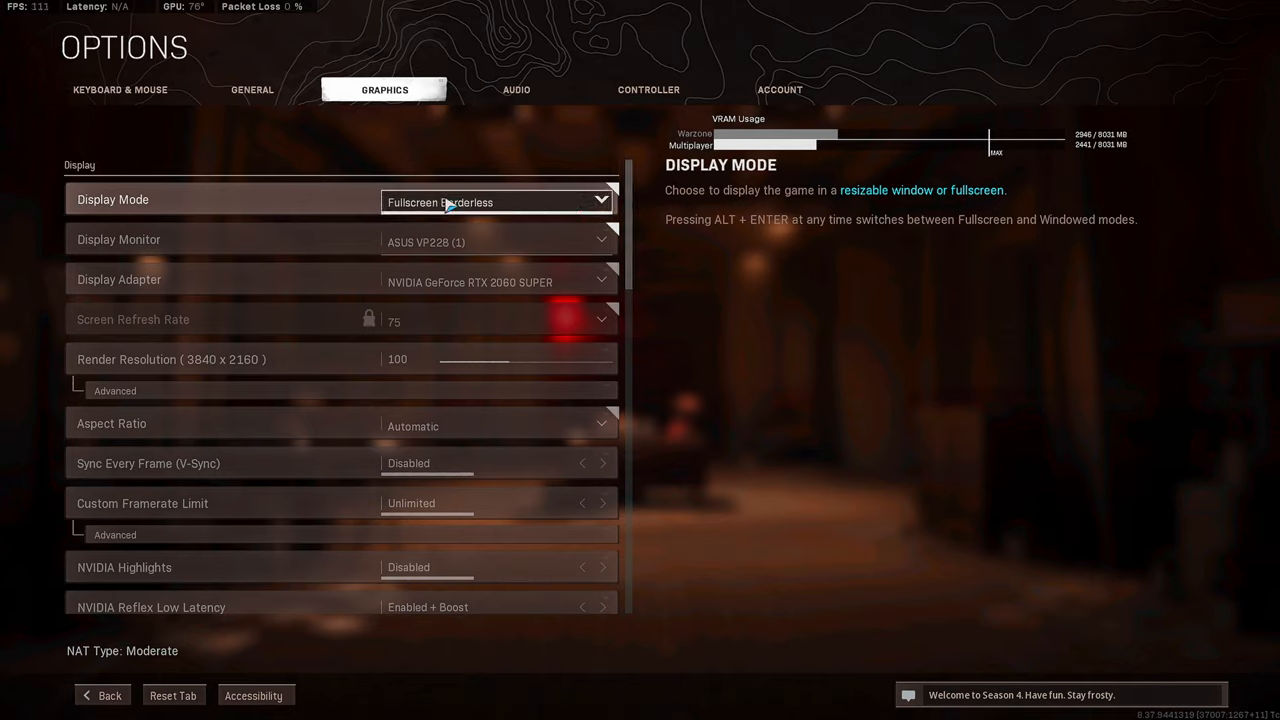
{"action": "mouse_move", "coordinate": [460, 288]}
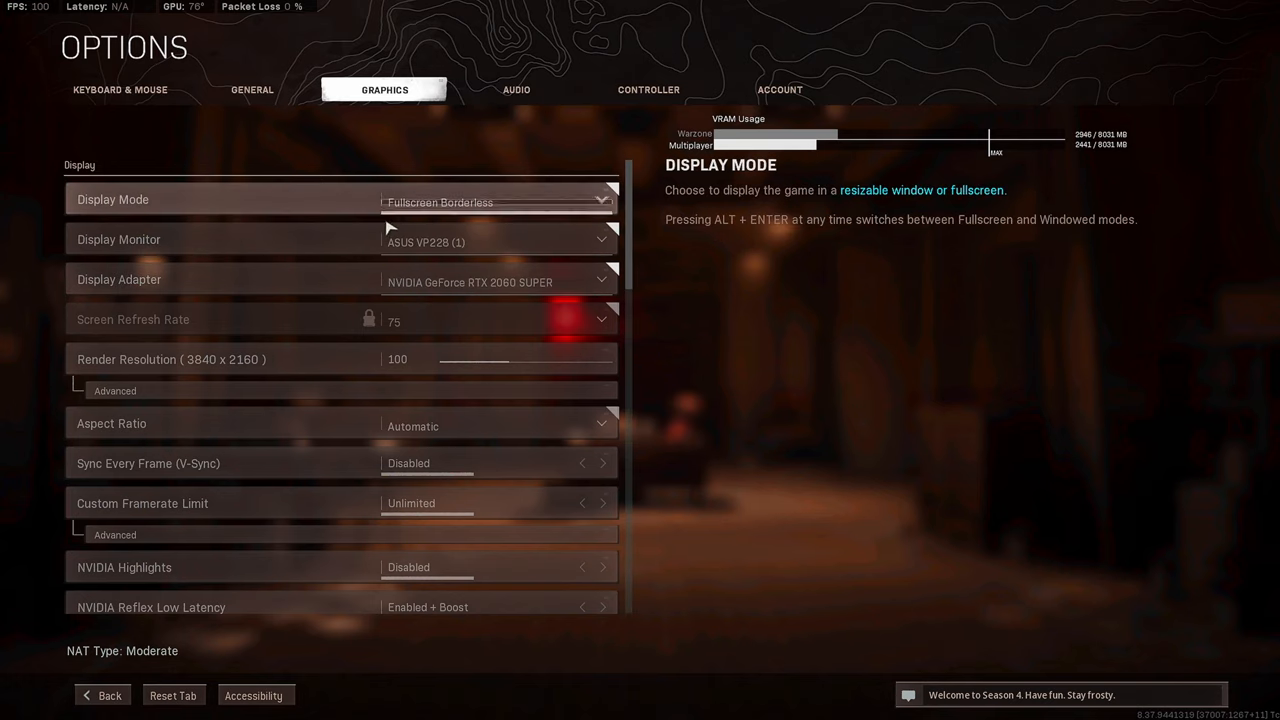
{"action": "scroll", "scroll_direction": "down", "scroll_amount": 3}
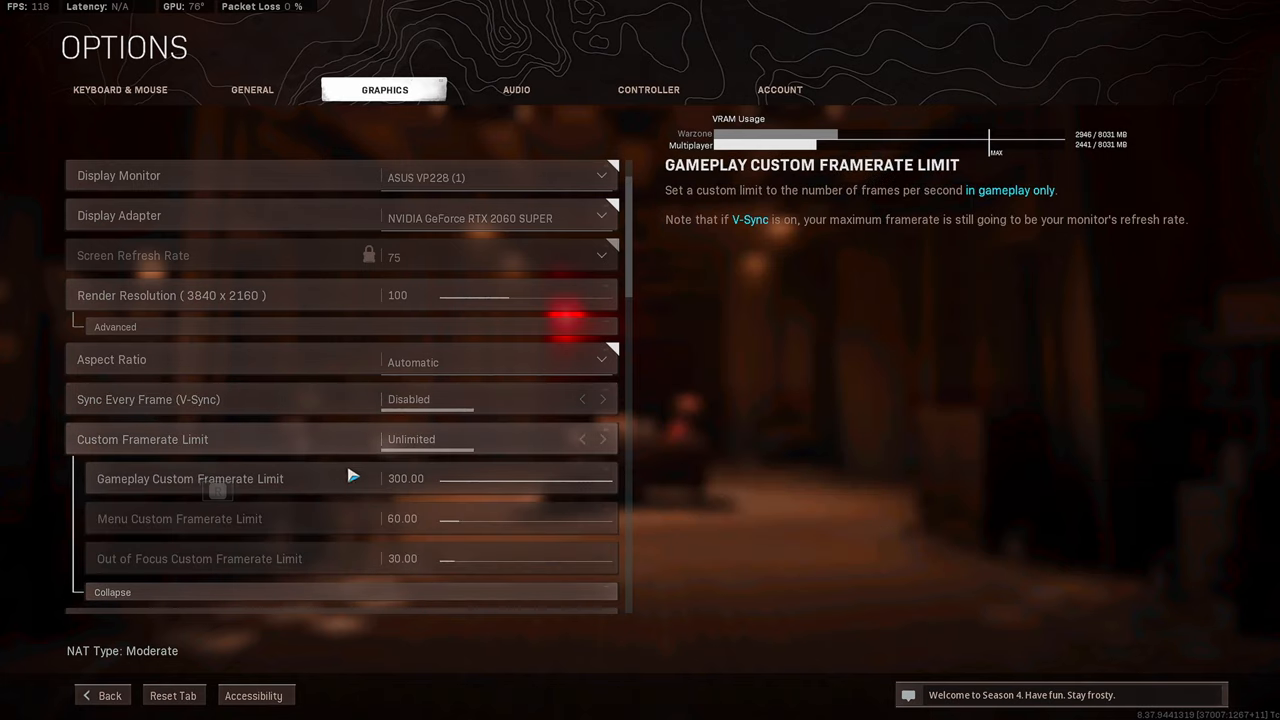
{"action": "scroll", "scroll_direction": "down", "scroll_amount": 3}
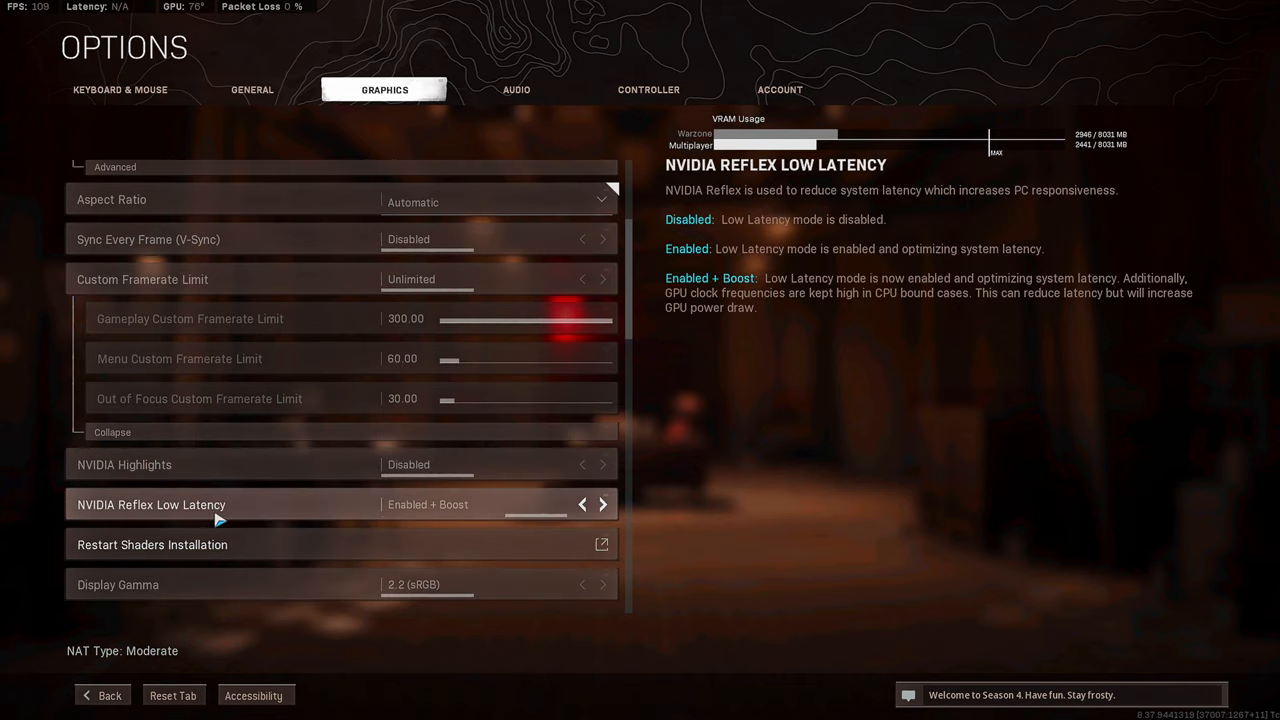
{"action": "scroll", "scroll_direction": "down", "scroll_amount": 3}
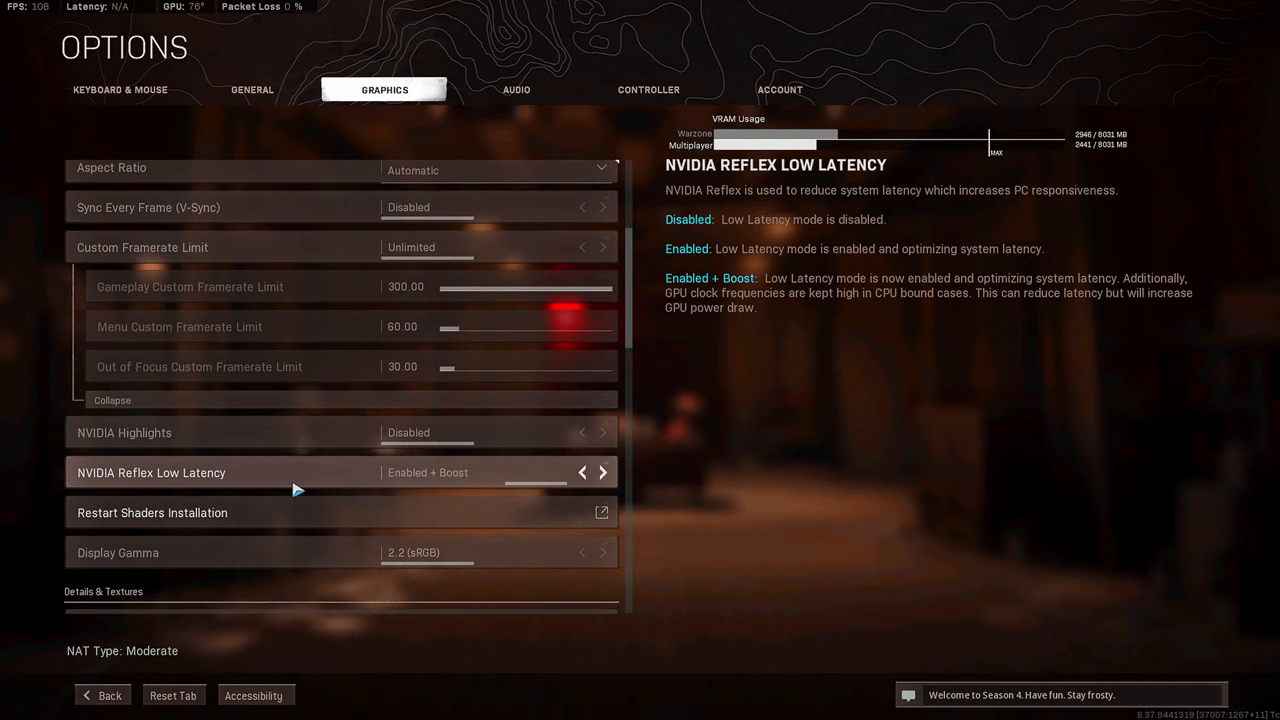
{"action": "scroll", "scroll_direction": "down", "scroll_amount": 3}
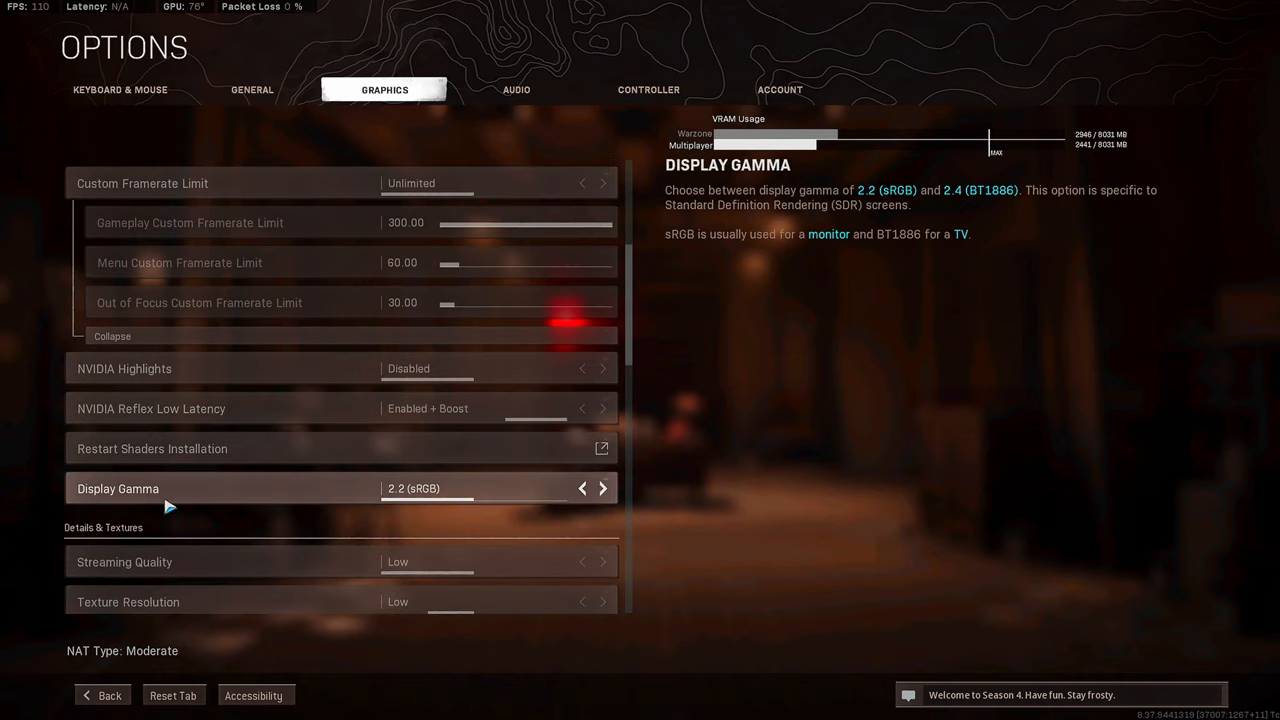
{"action": "scroll", "scroll_direction": "down", "scroll_amount": 3}
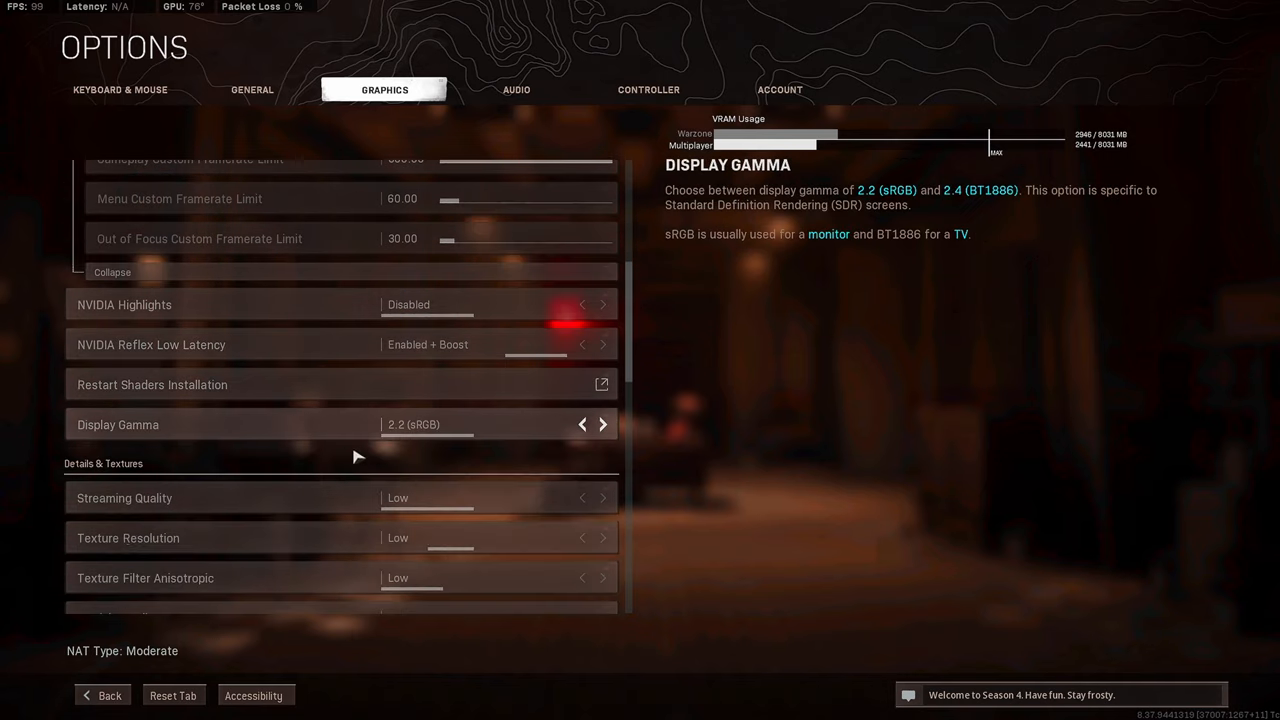
{"action": "scroll", "scroll_direction": "down", "scroll_amount": 3}
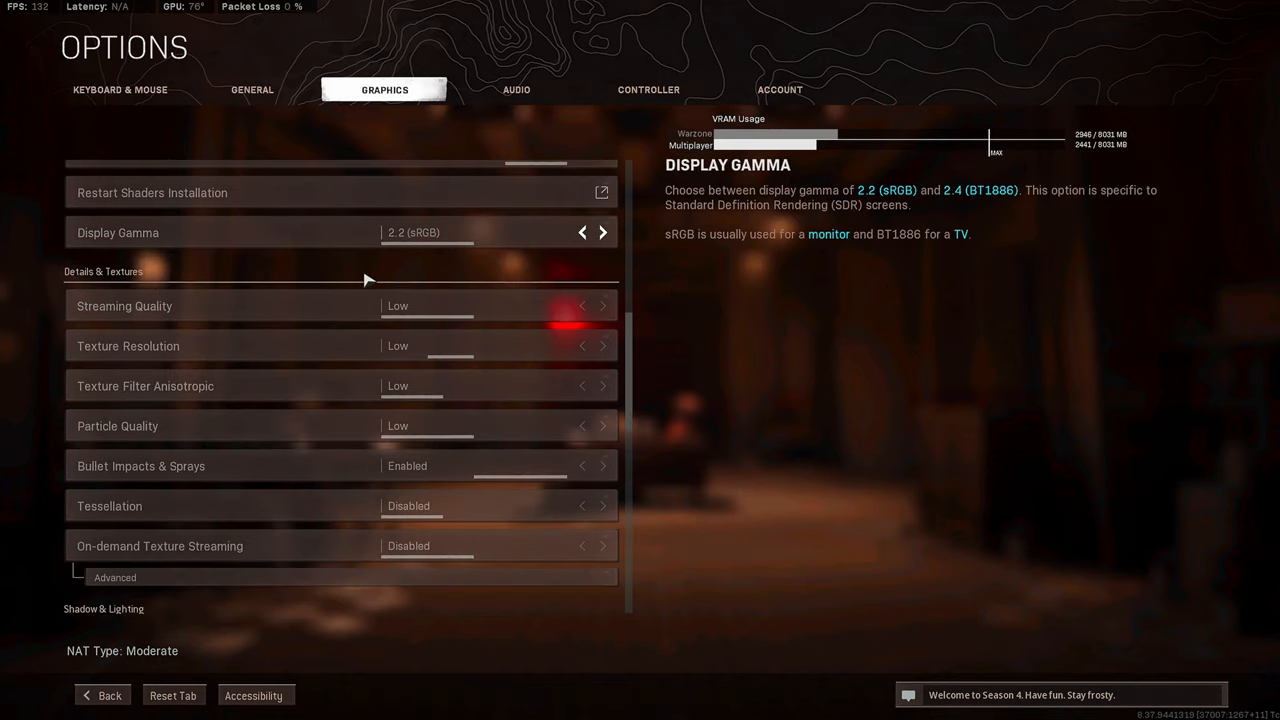
{"action": "mouse_move", "coordinate": [398, 250]}
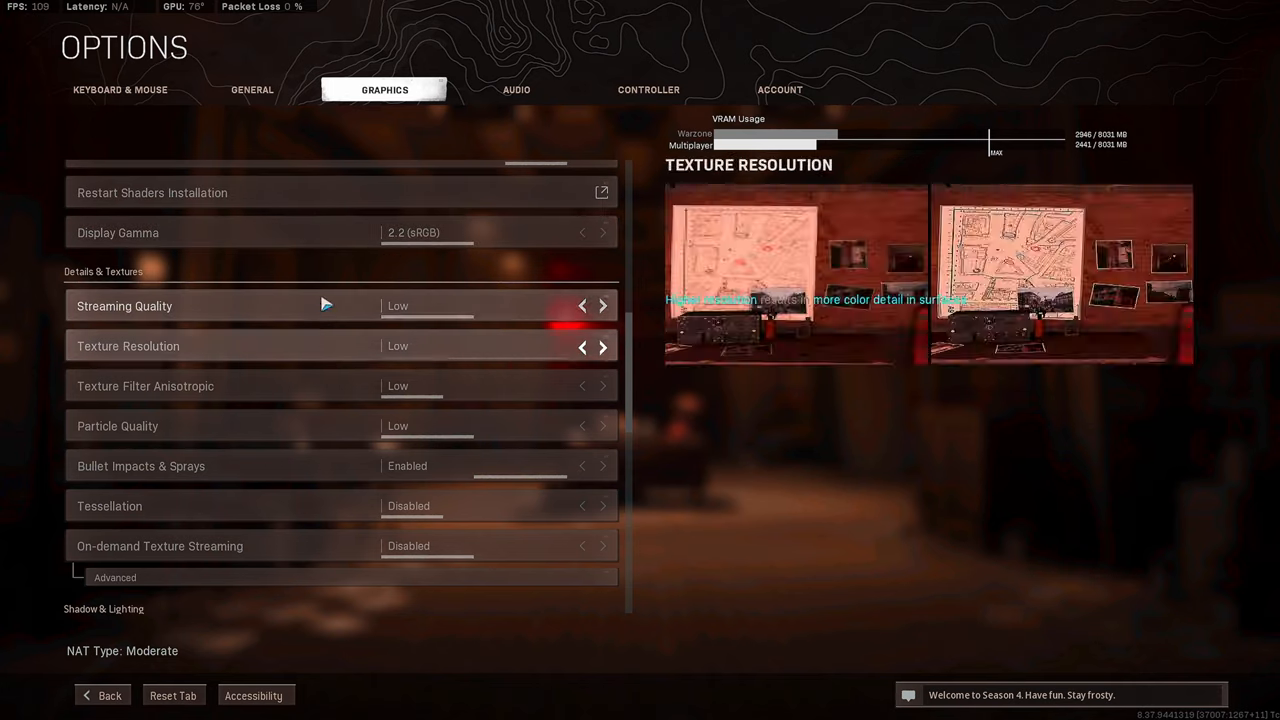
{"action": "mouse_move", "coordinate": [320, 349]}
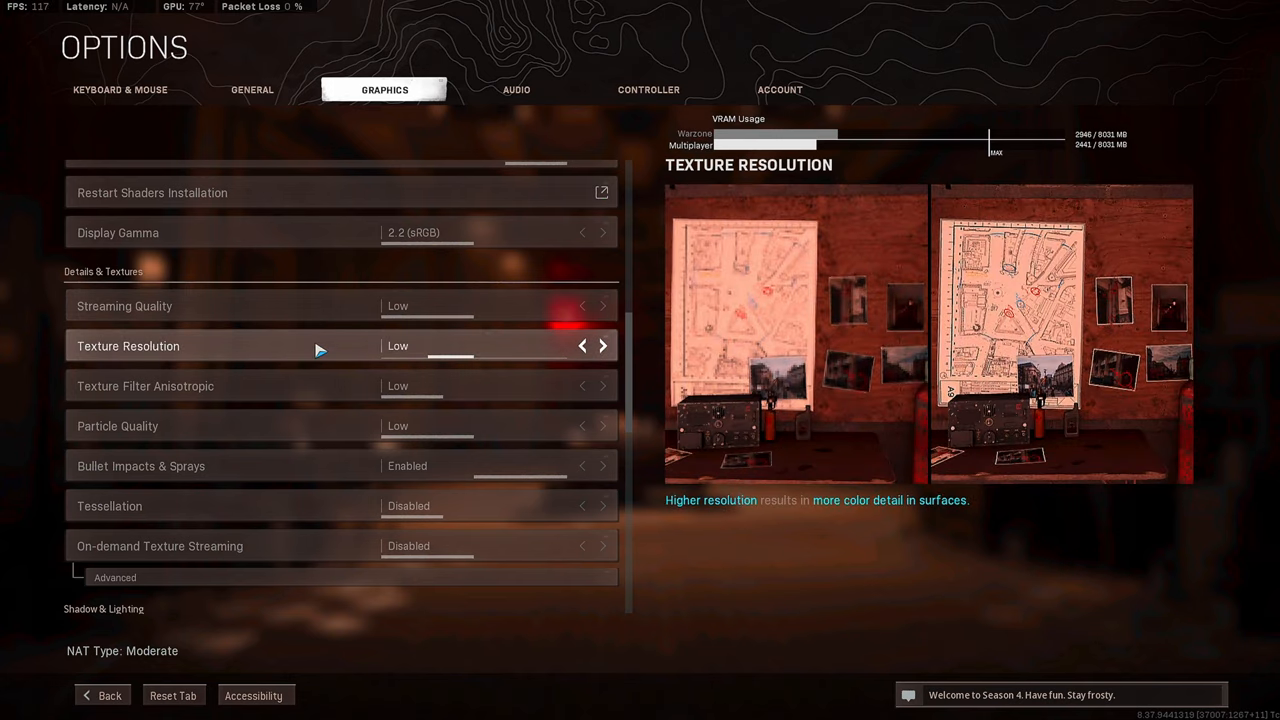
{"action": "mouse_move", "coordinate": [493, 354]}
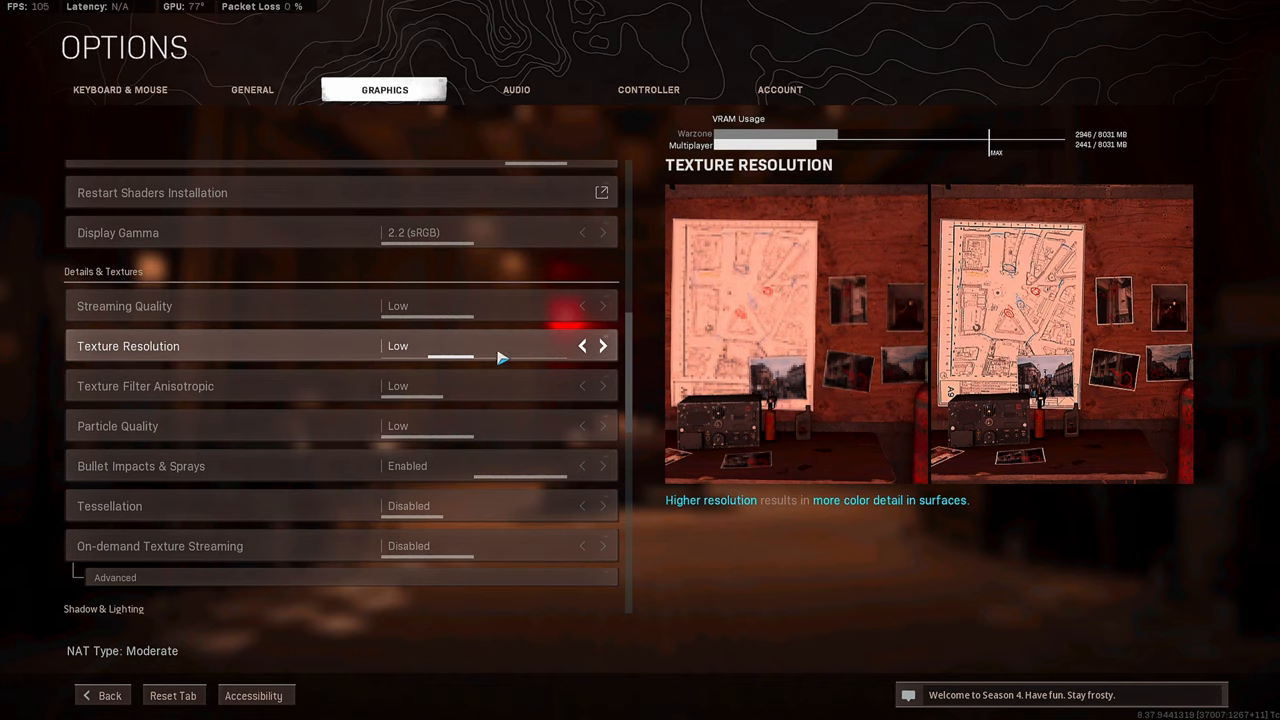
{"action": "mouse_move", "coordinate": [467, 355]}
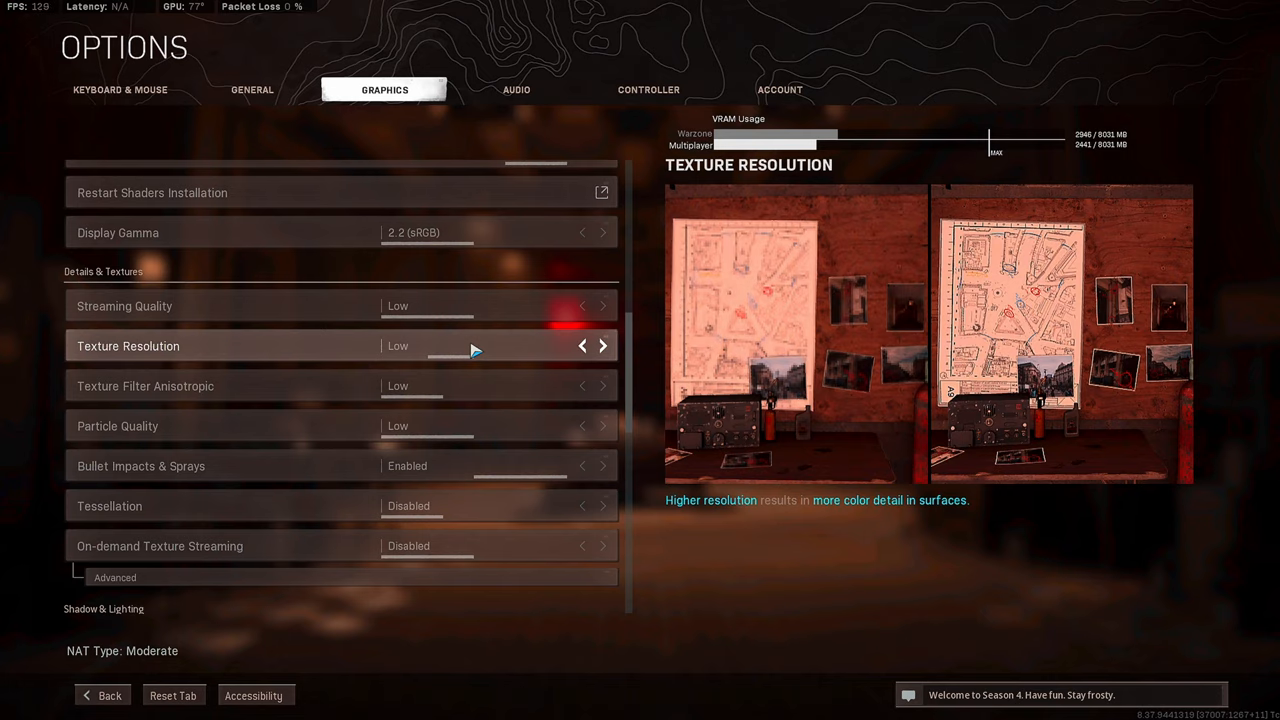
{"action": "mouse_move", "coordinate": [450, 364]}
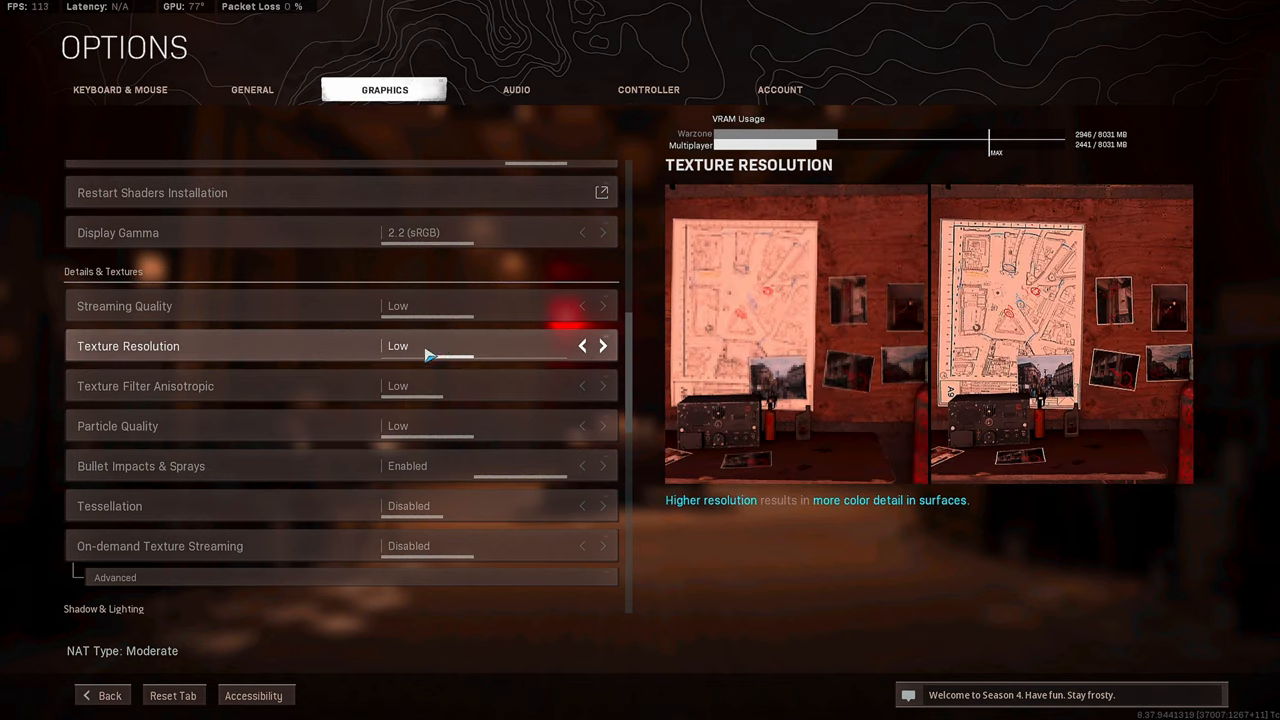
{"action": "mouse_move", "coordinate": [433, 340]}
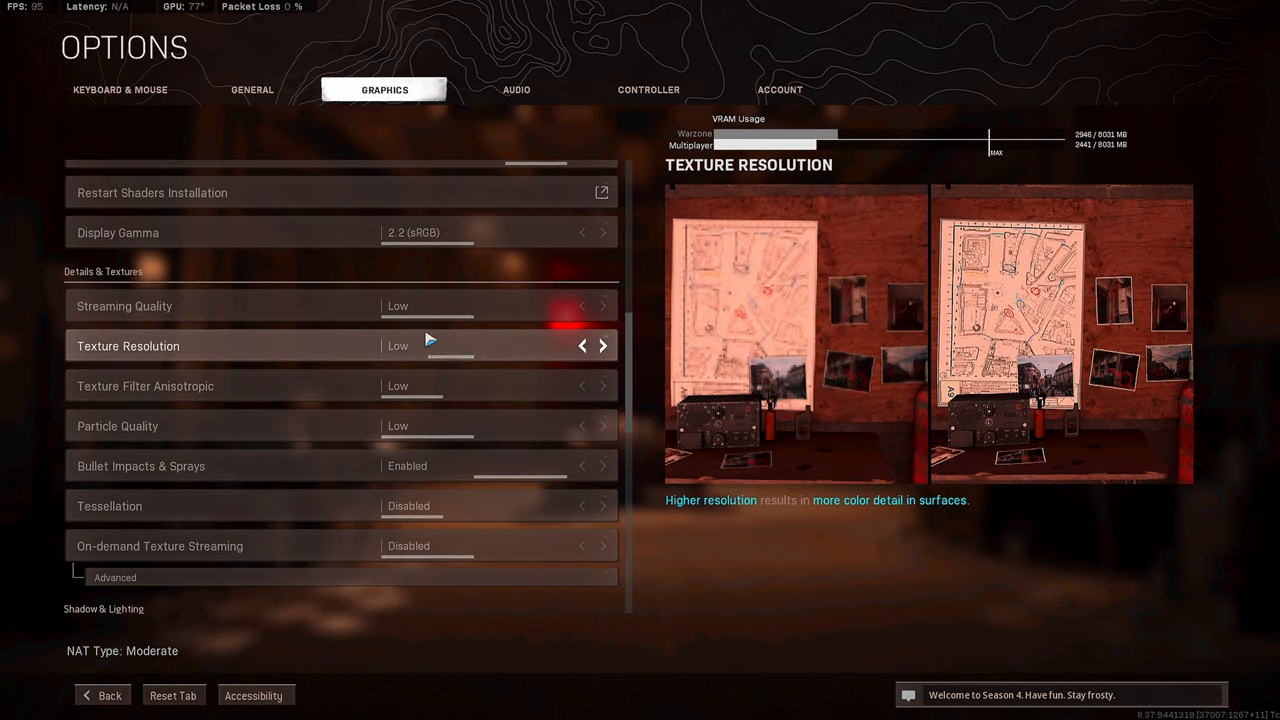
{"action": "mouse_move", "coordinate": [454, 349]}
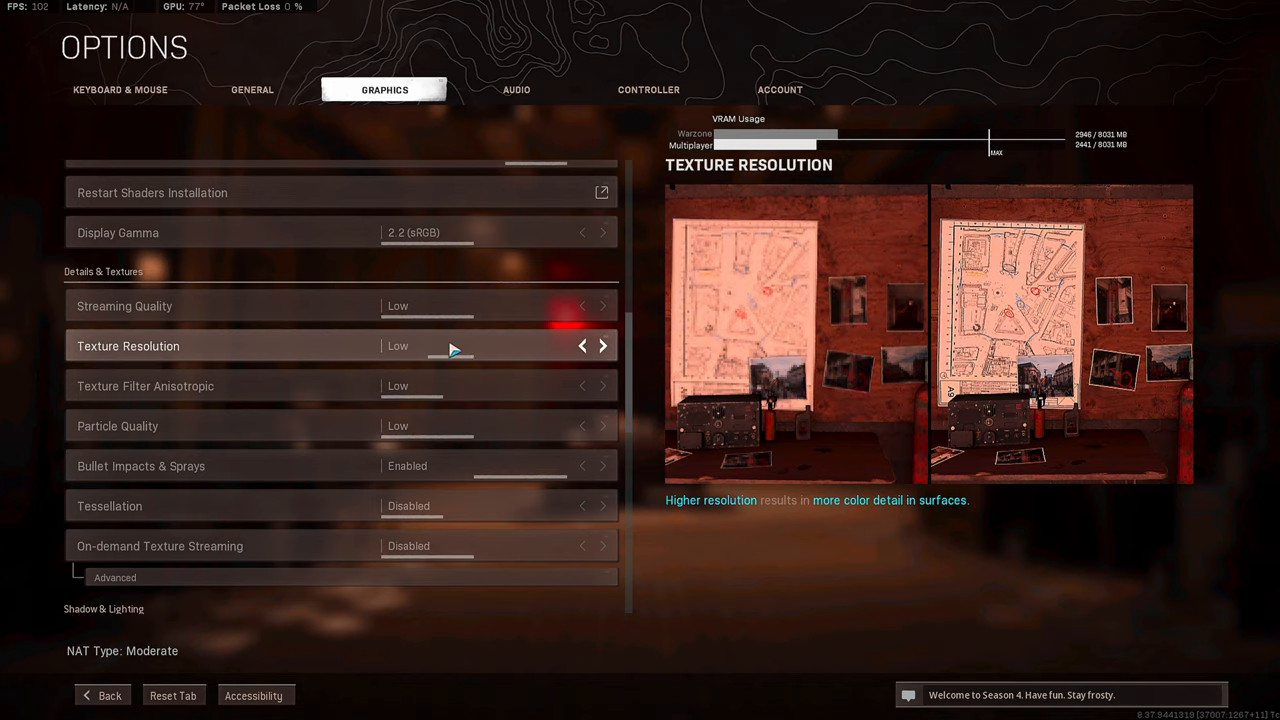
{"action": "left_click", "coordinate": [582, 345]}
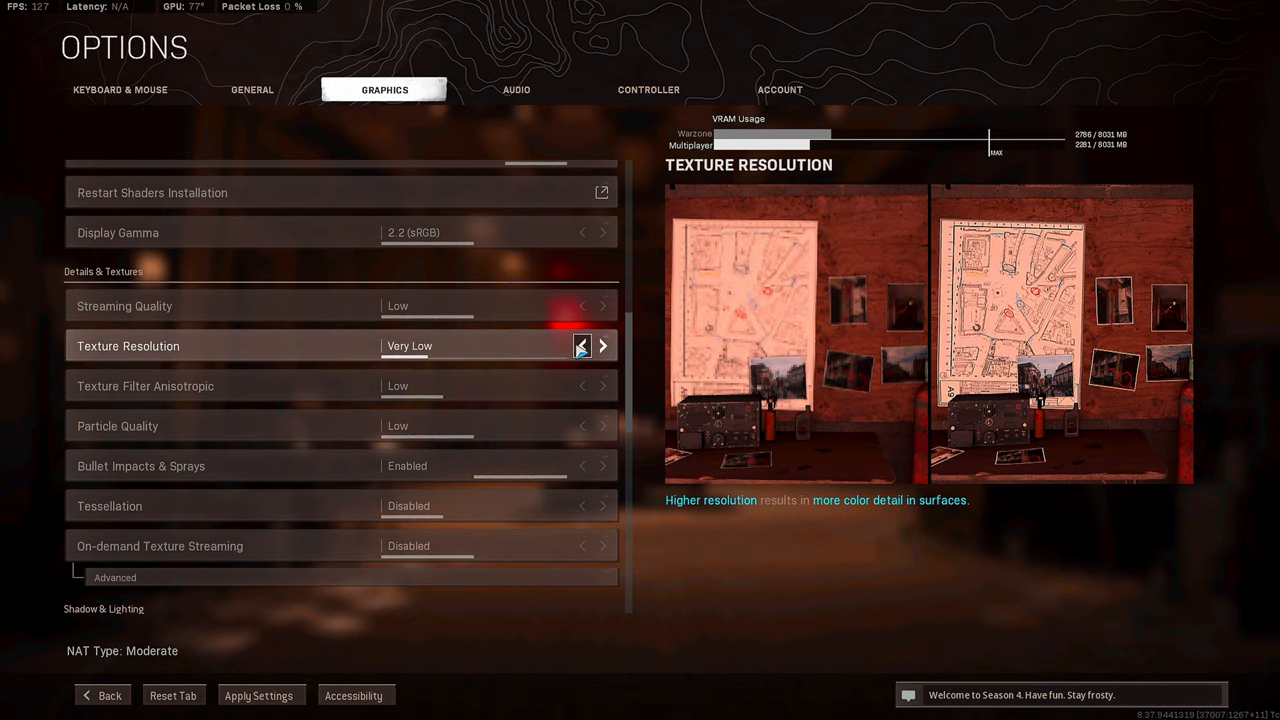
{"action": "left_click", "coordinate": [602, 345]}
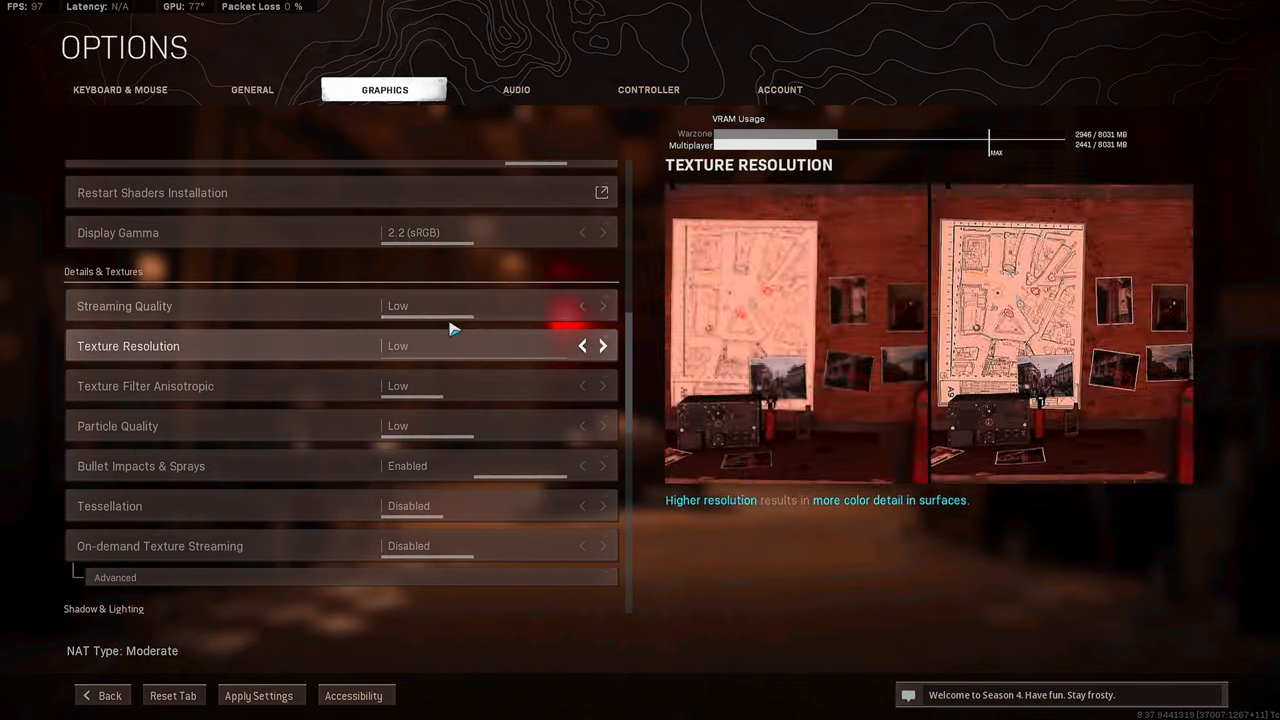
{"action": "mouse_move", "coordinate": [280, 395]}
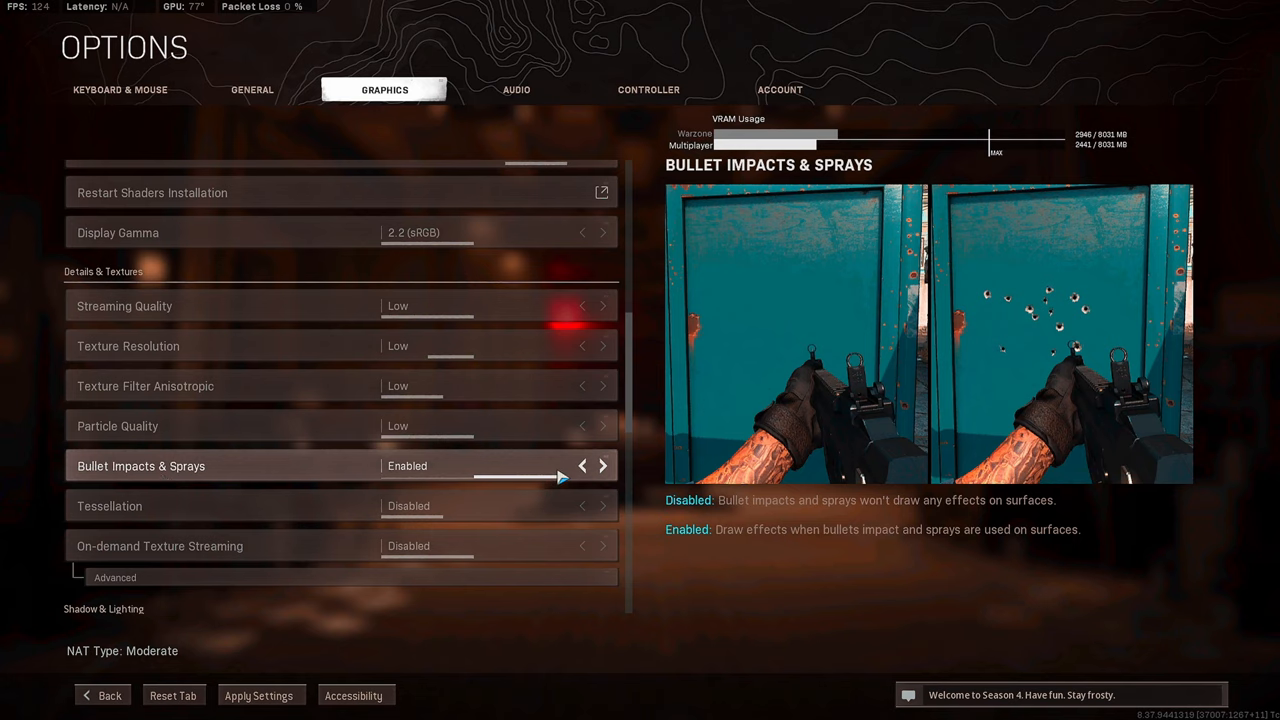
{"action": "scroll", "scroll_direction": "down", "scroll_amount": 3}
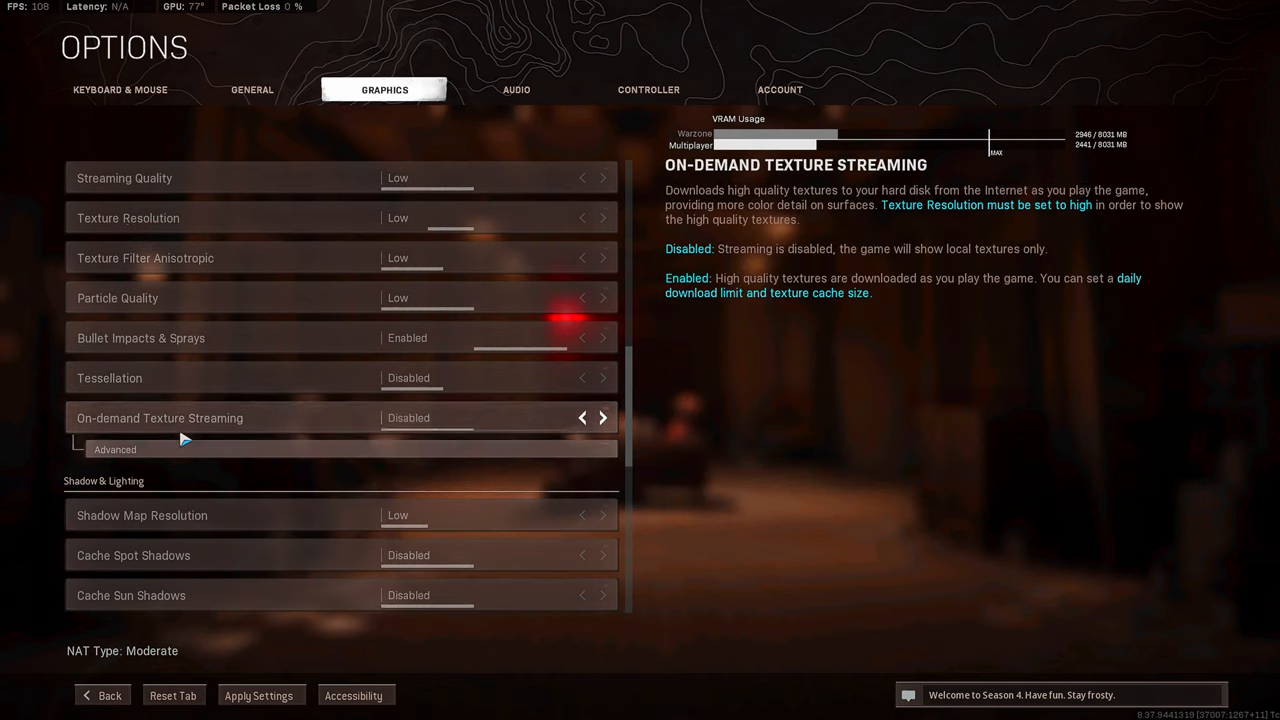
{"action": "scroll", "scroll_direction": "down", "scroll_amount": 3}
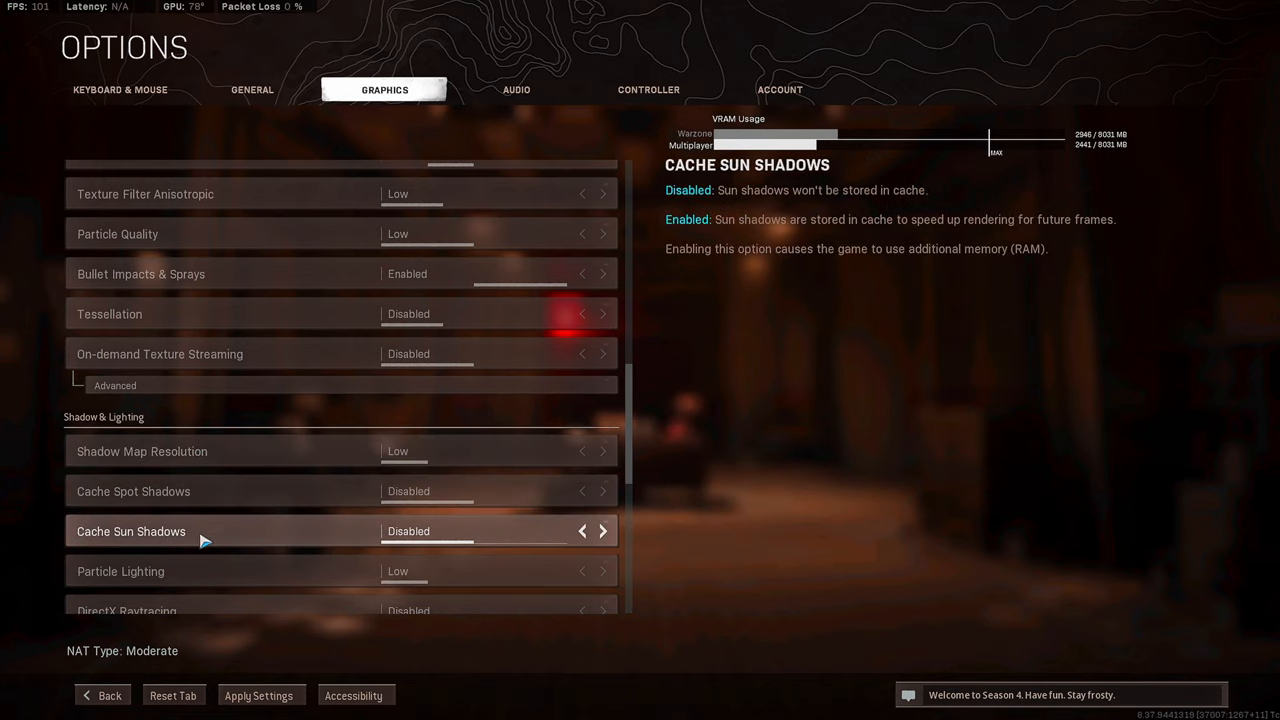
{"action": "scroll", "scroll_direction": "down", "scroll_amount": 3}
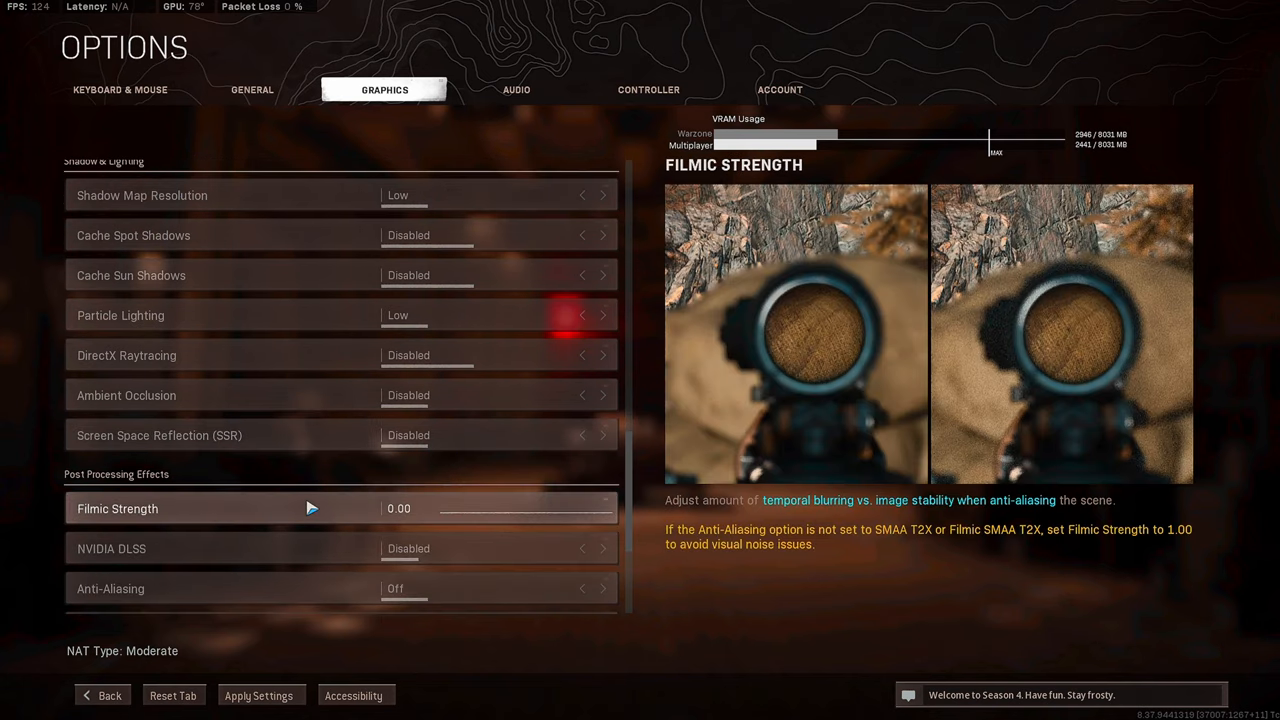
{"action": "mouse_move", "coordinate": [355, 503]}
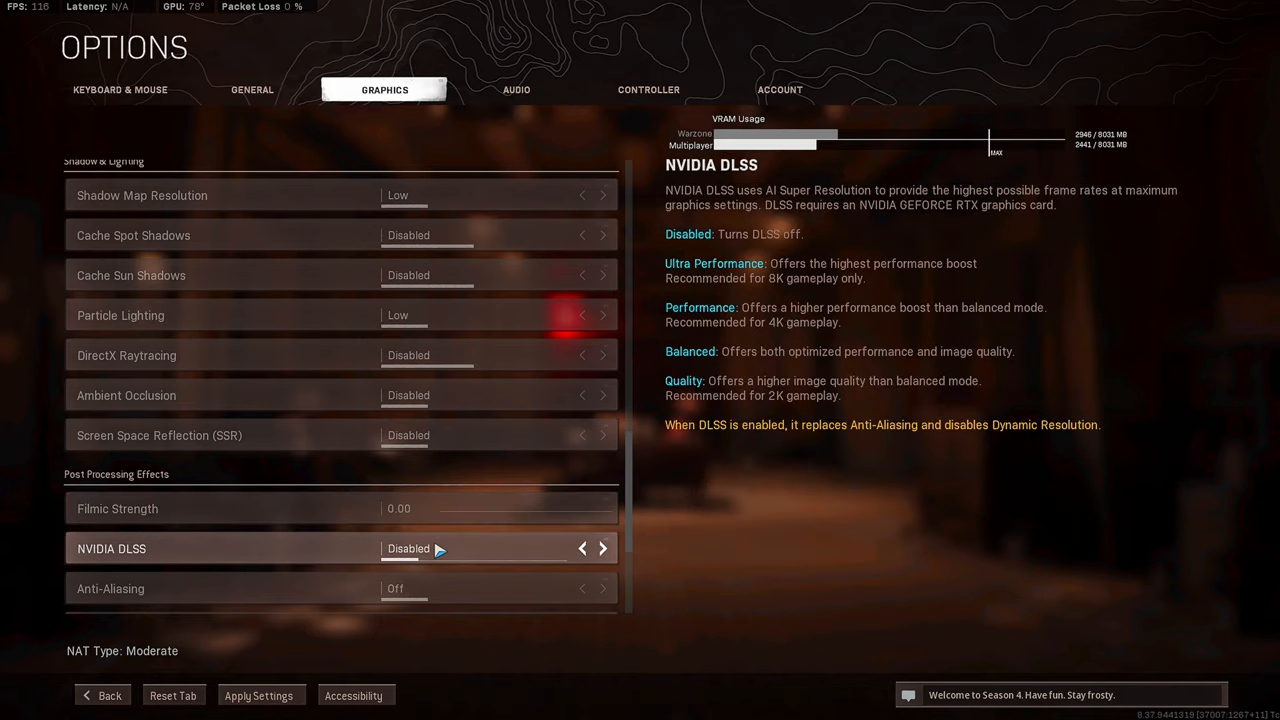
{"action": "mouse_move", "coordinate": [145, 560]}
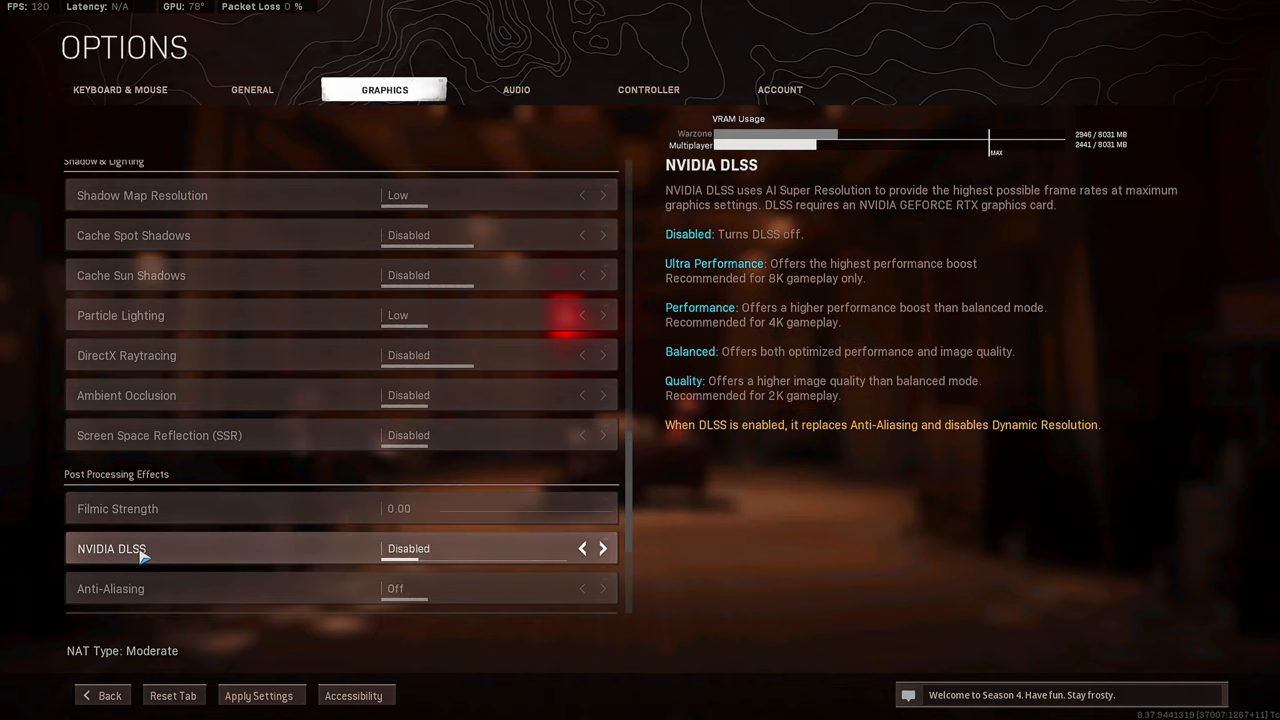
{"action": "mouse_move", "coordinate": [448, 557]}
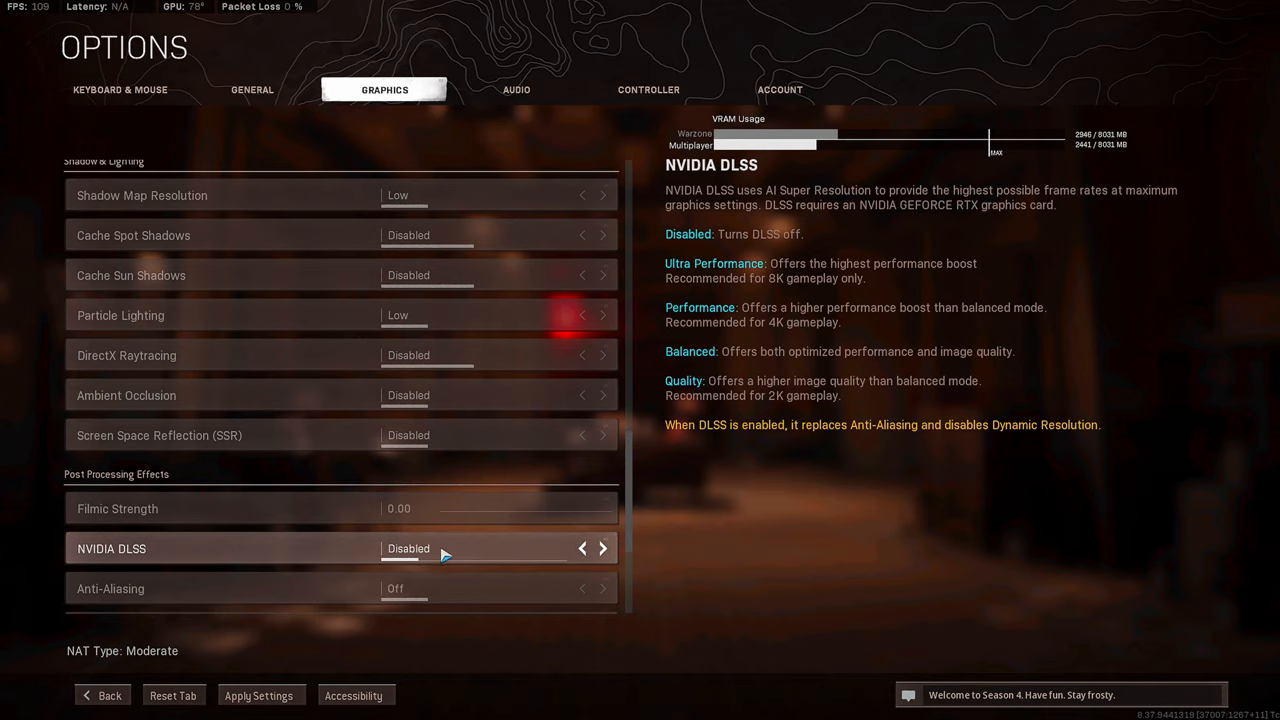
{"action": "mouse_move", "coordinate": [558, 562]}
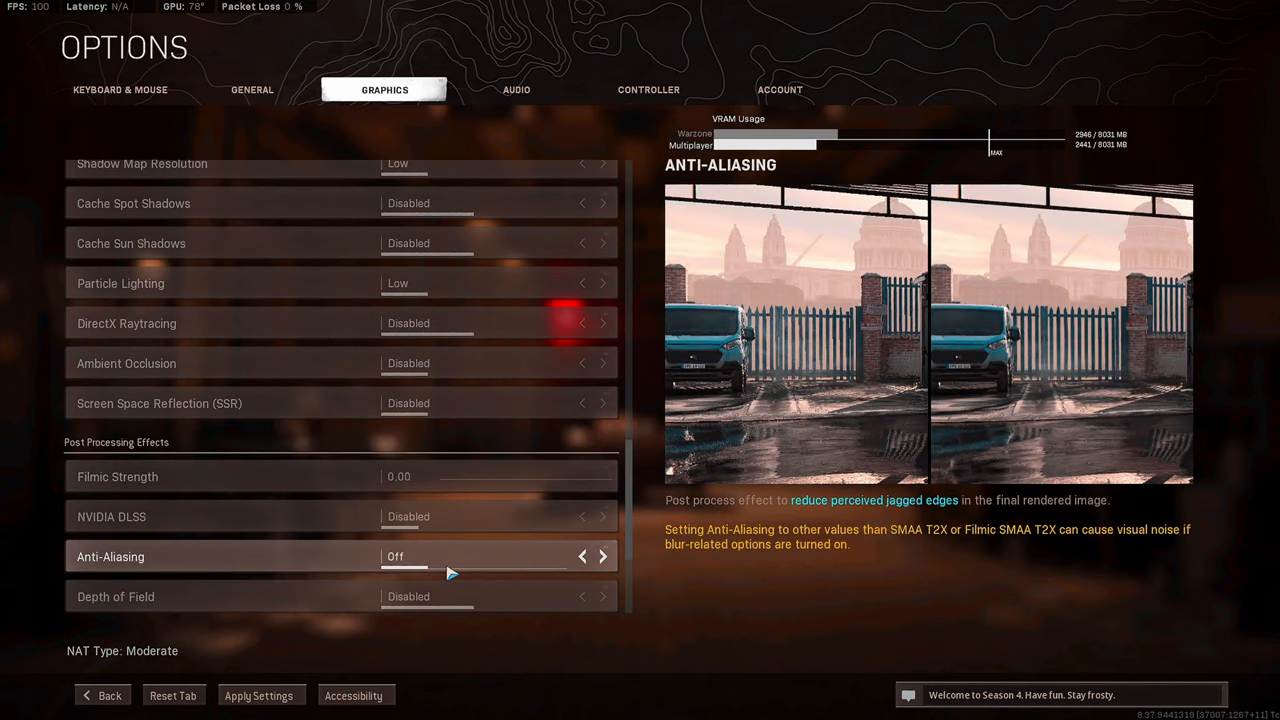
{"action": "mouse_move", "coordinate": [481, 568]}
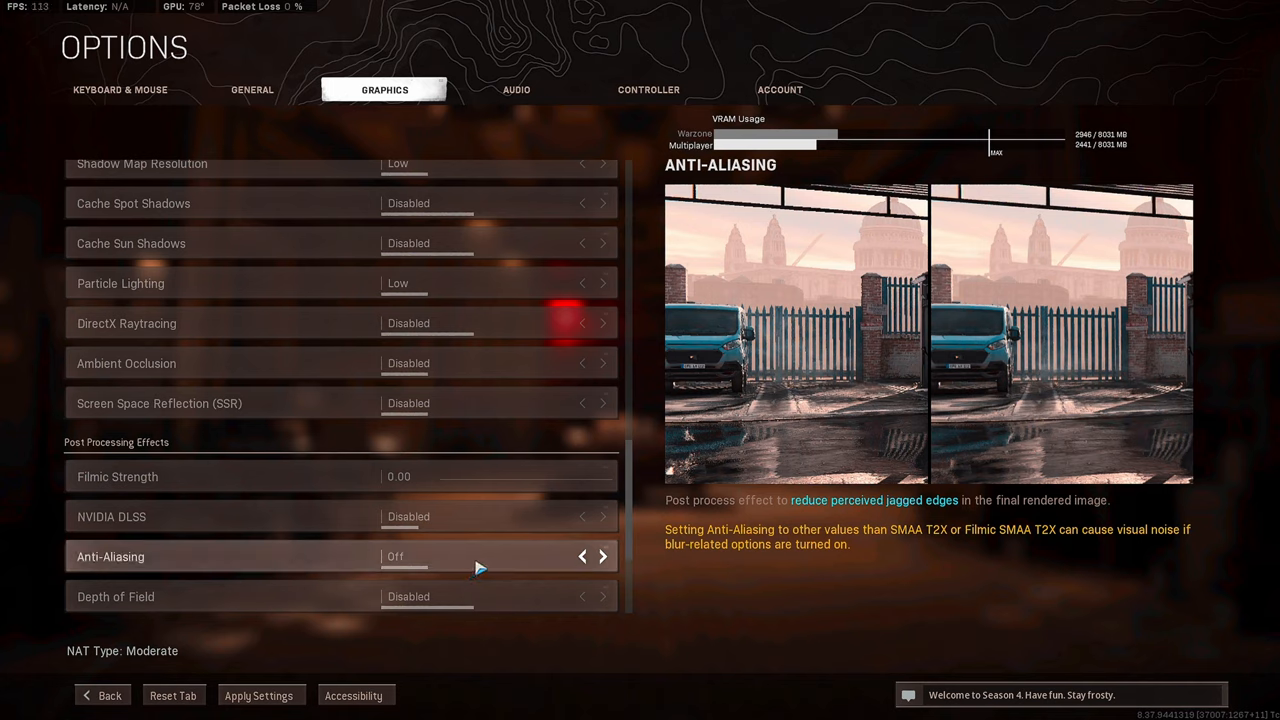
{"action": "left_click", "coordinate": [604, 556]}
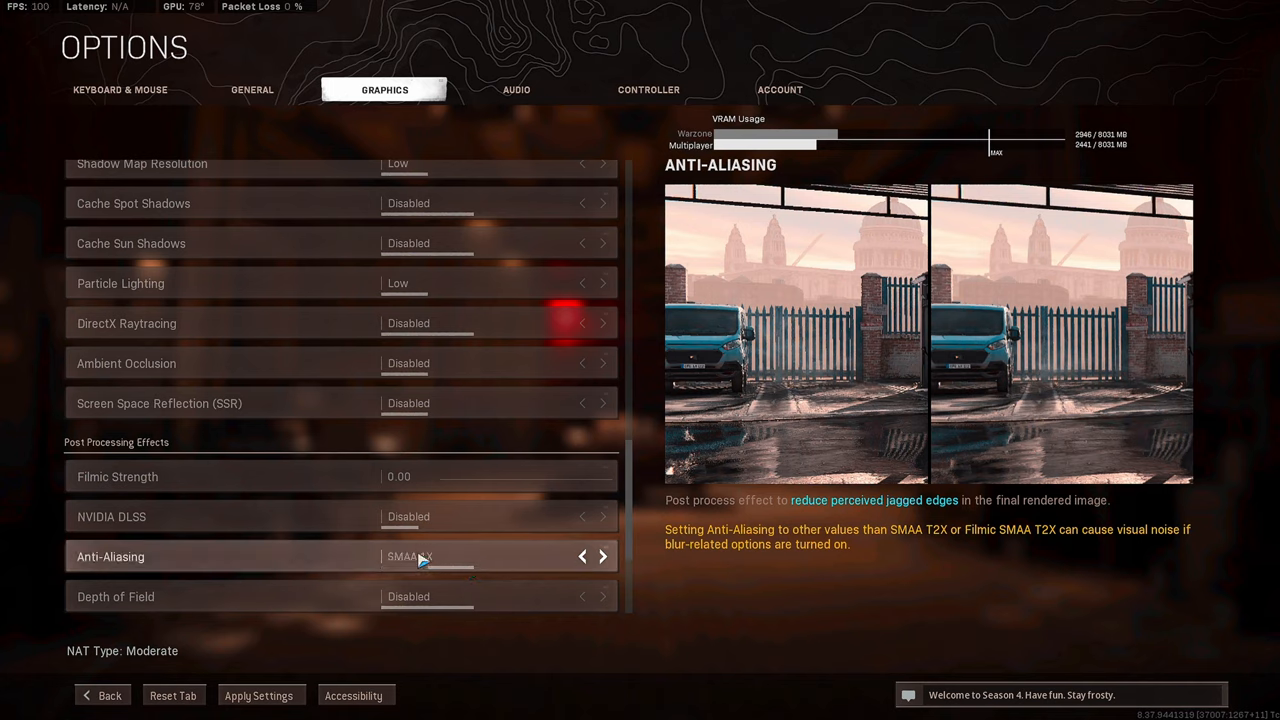
{"action": "left_click", "coordinate": [582, 556]}
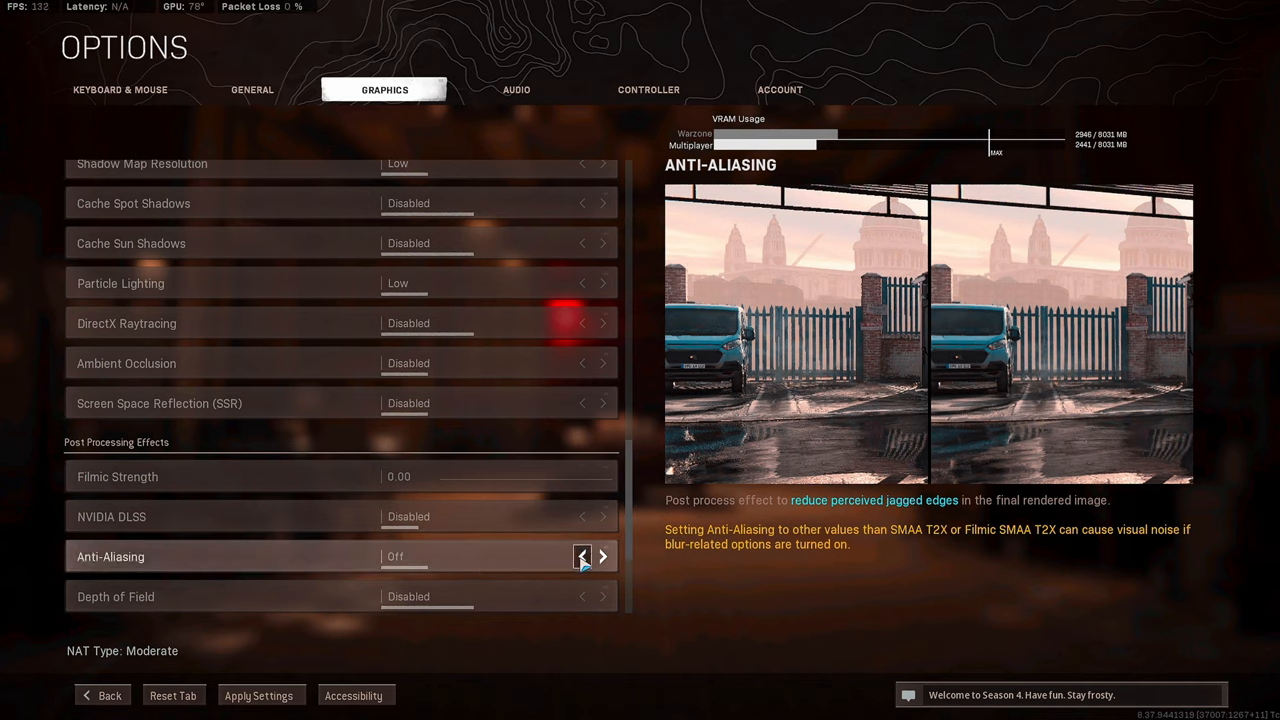
{"action": "mouse_move", "coordinate": [771, 438]}
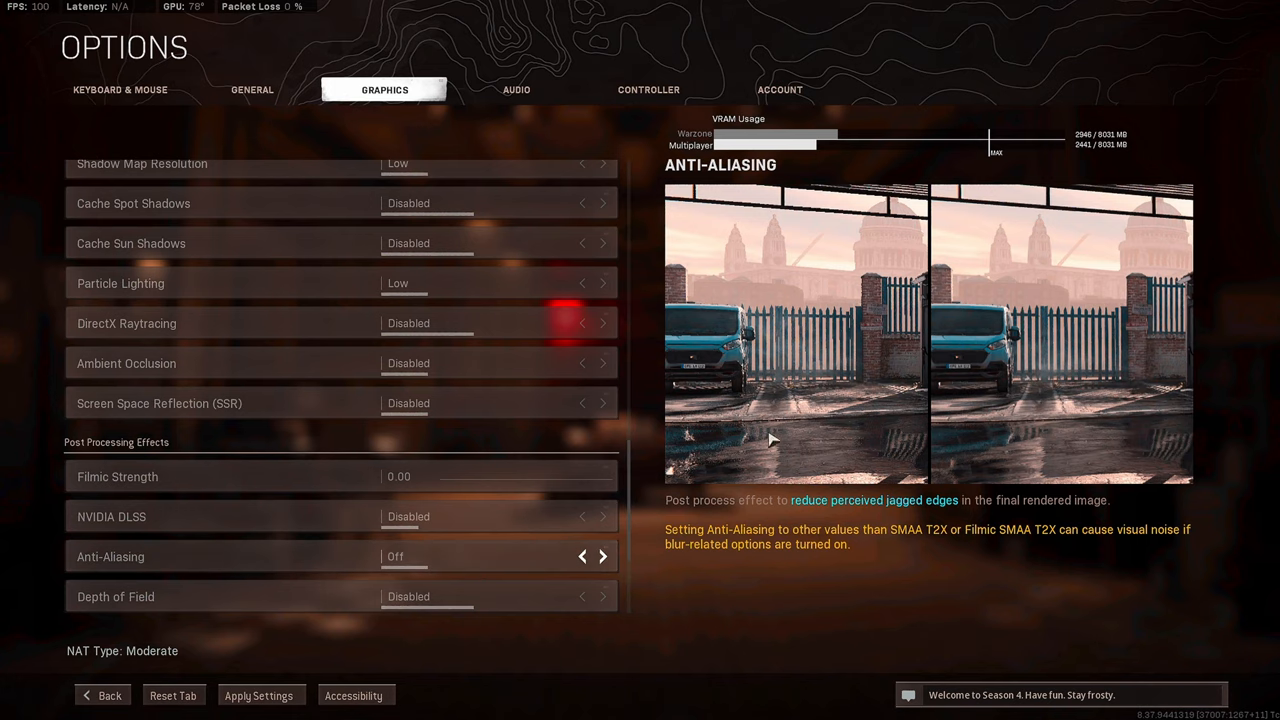
{"action": "left_click", "coordinate": [604, 556]}
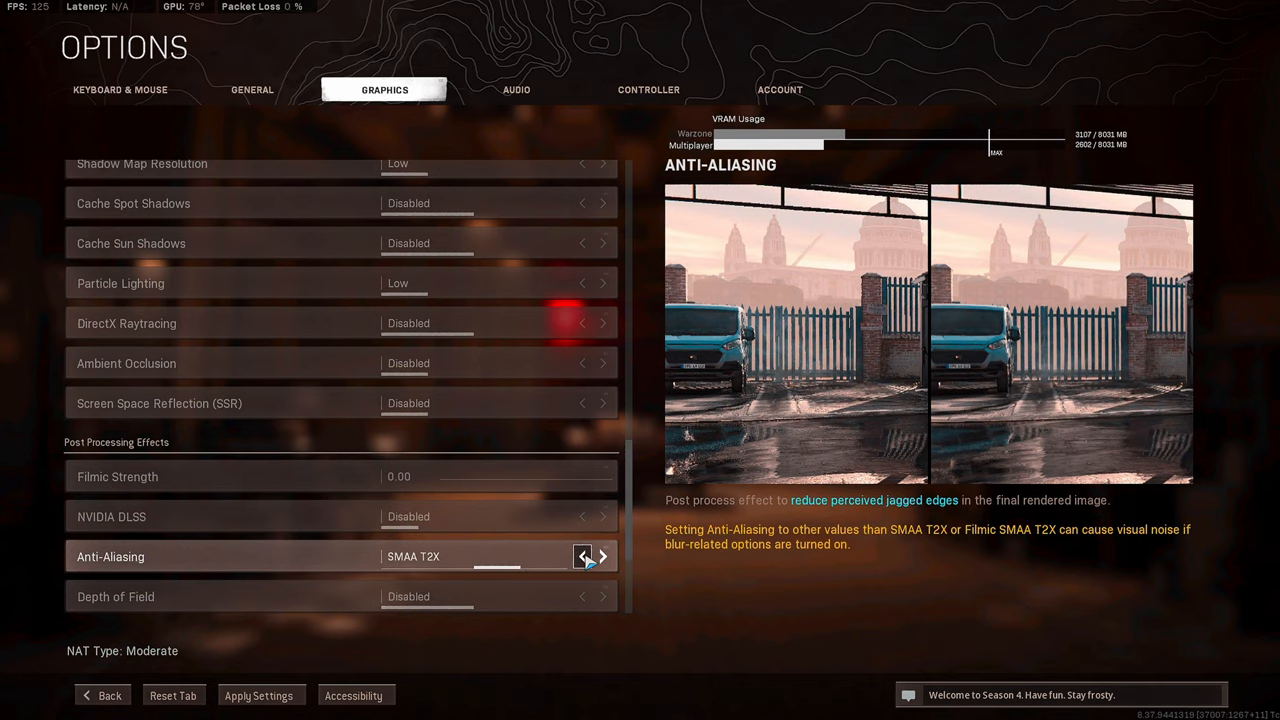
{"action": "left_click", "coordinate": [581, 556]}
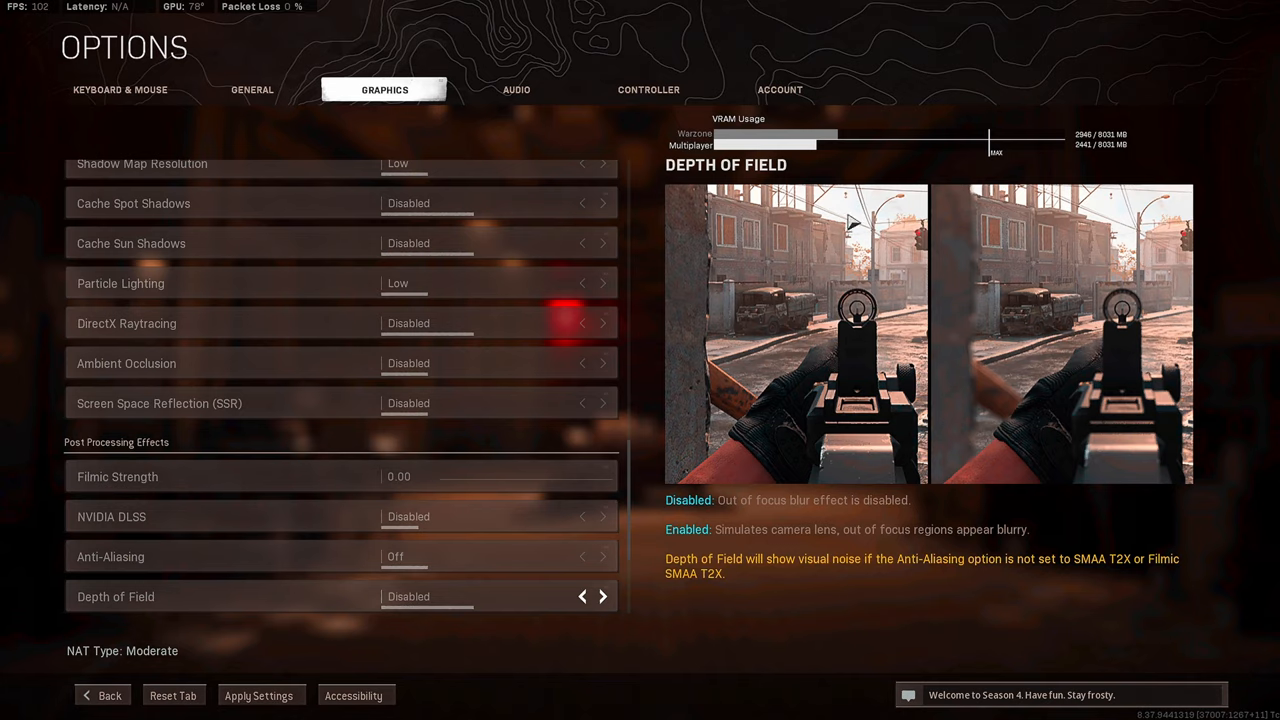
{"action": "mouse_move", "coordinate": [852, 262]}
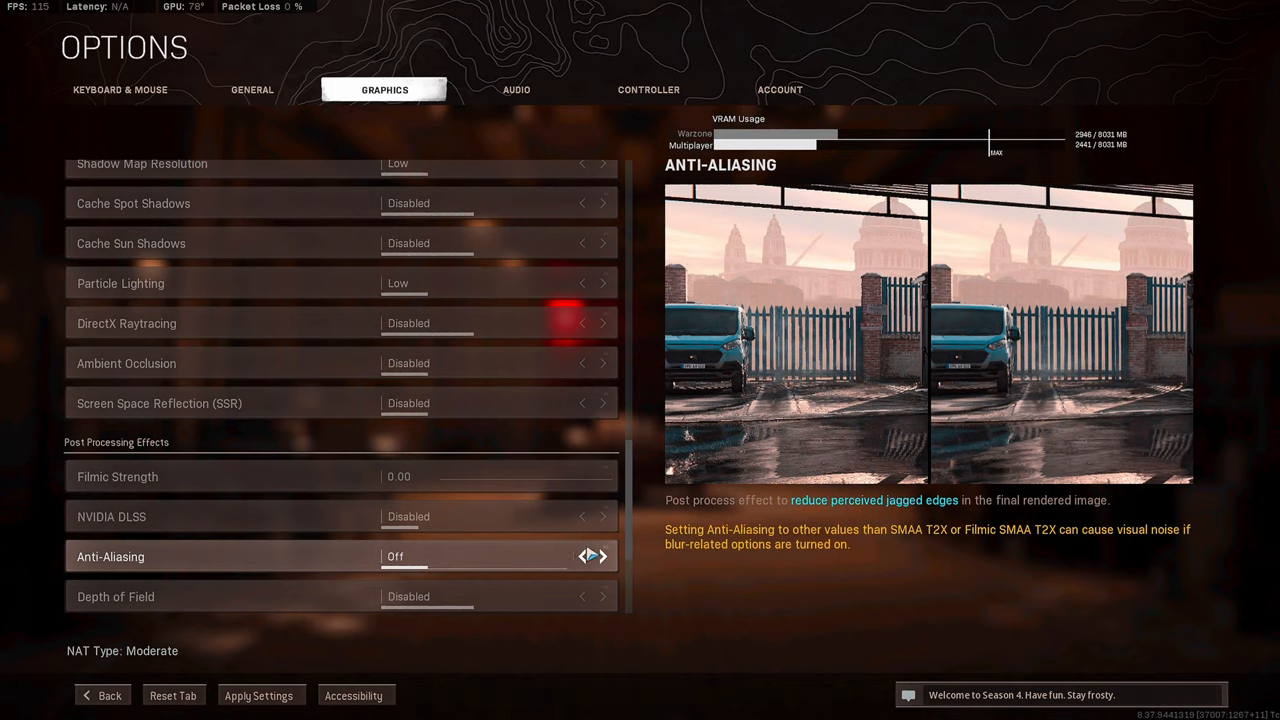
{"action": "left_click", "coordinate": [603, 556]}
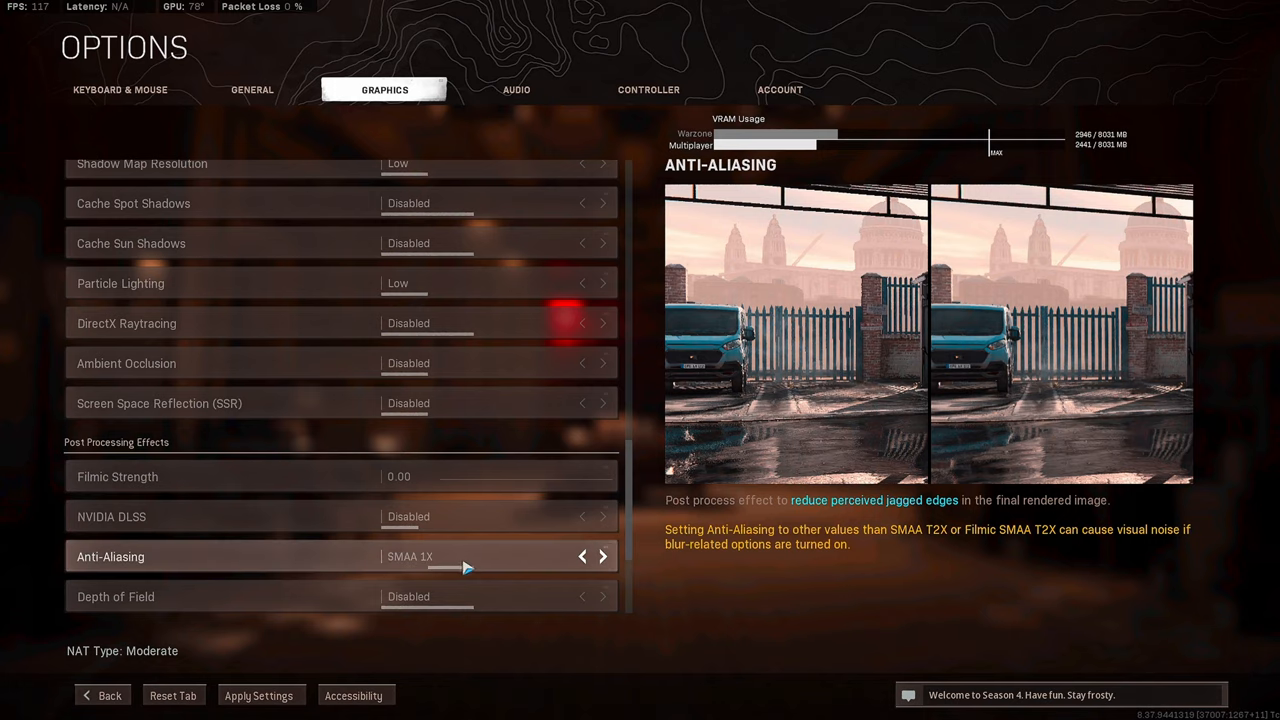
{"action": "left_click", "coordinate": [582, 556]}
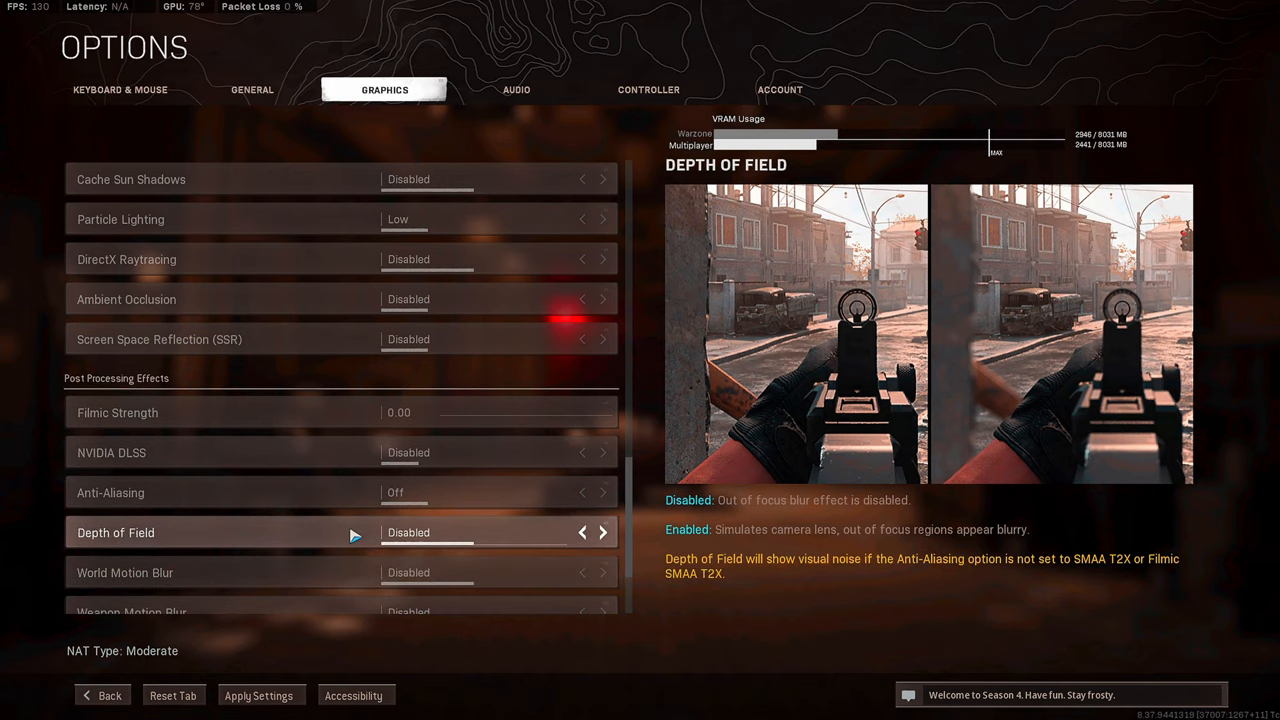
Scroll past Depth of Field, motion blur and Film Grain, then dismiss the Apply Settings prompt
{"action": "scroll", "scroll_direction": "down", "scroll_amount": 3}
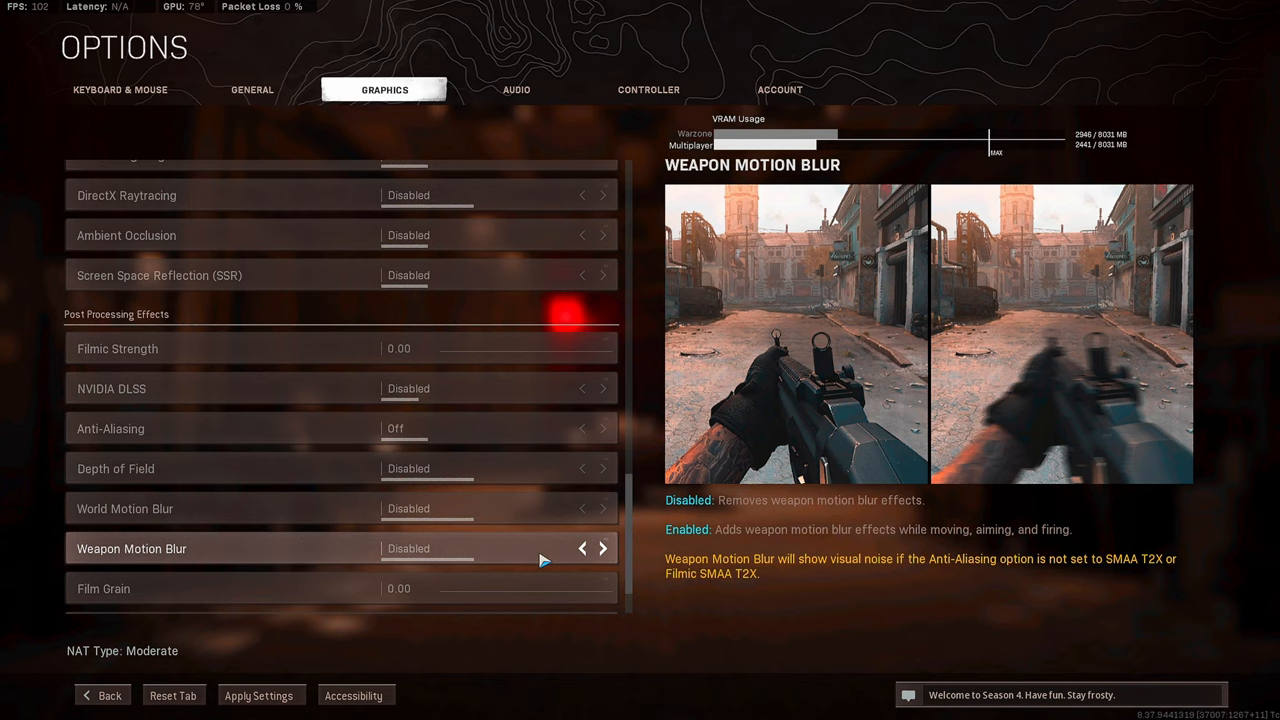
{"action": "scroll", "scroll_direction": "down", "scroll_amount": 3}
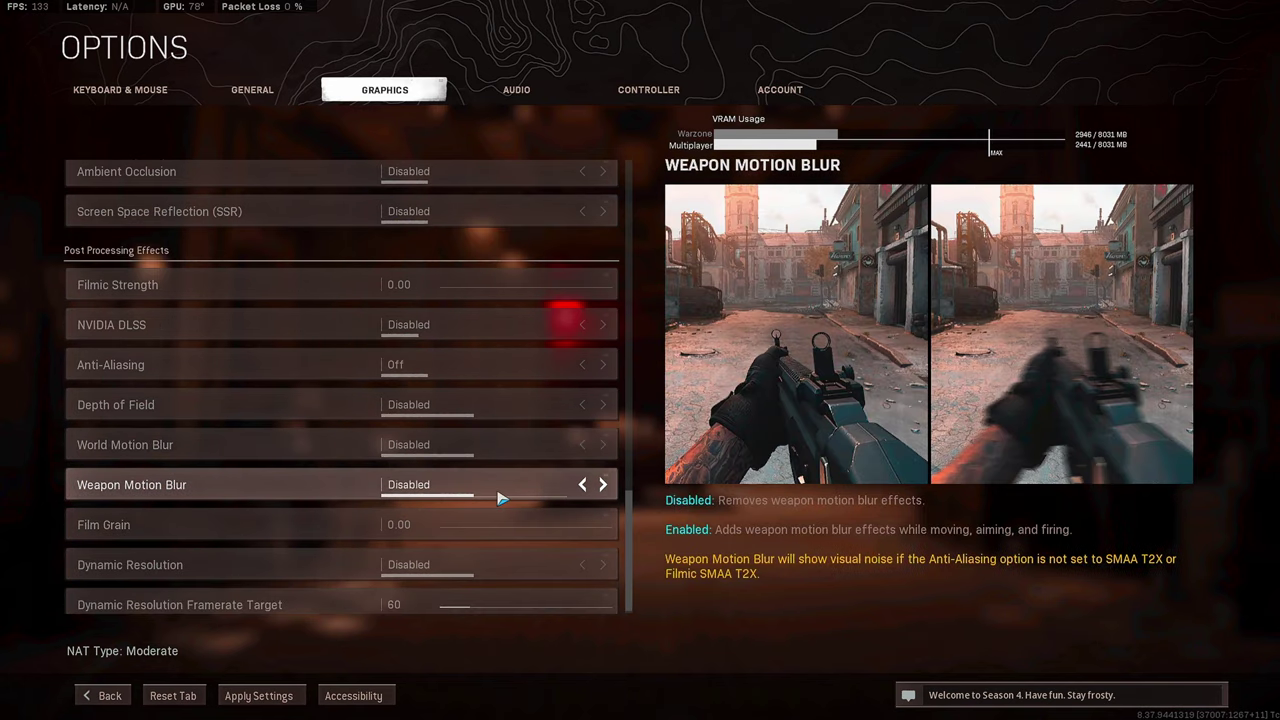
{"action": "mouse_move", "coordinate": [513, 484]}
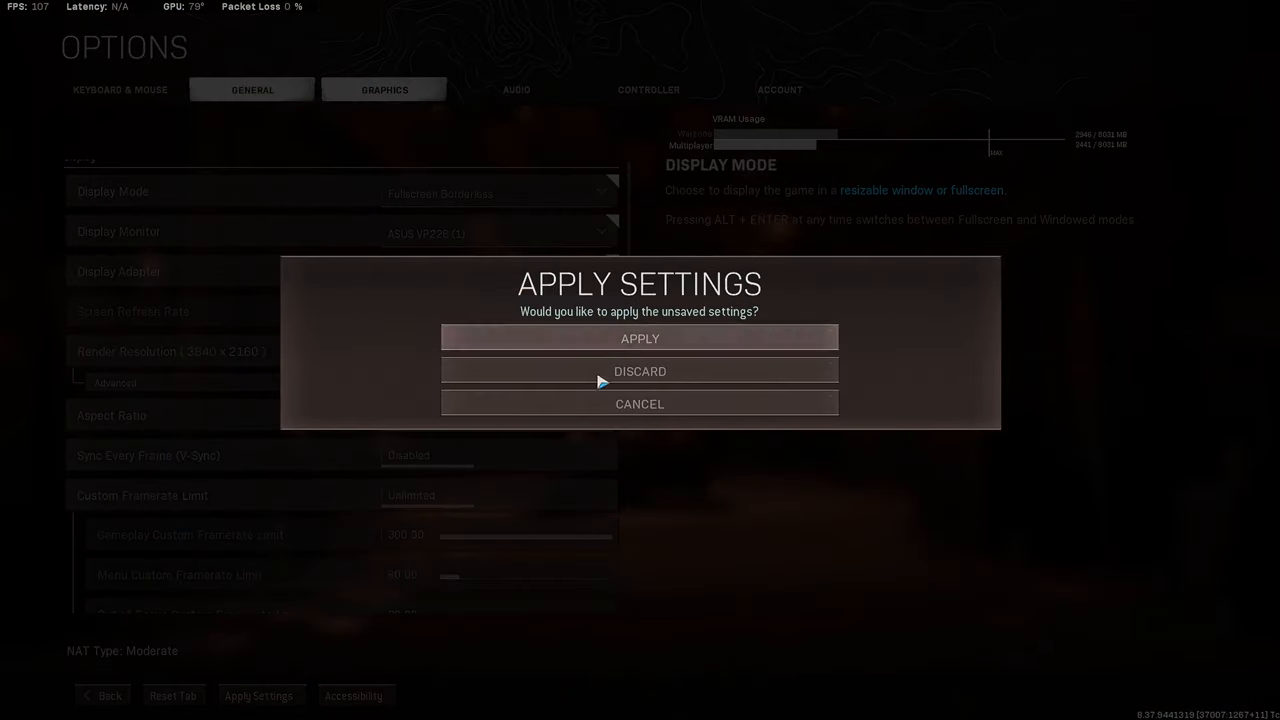
{"action": "left_click", "coordinate": [639, 371]}
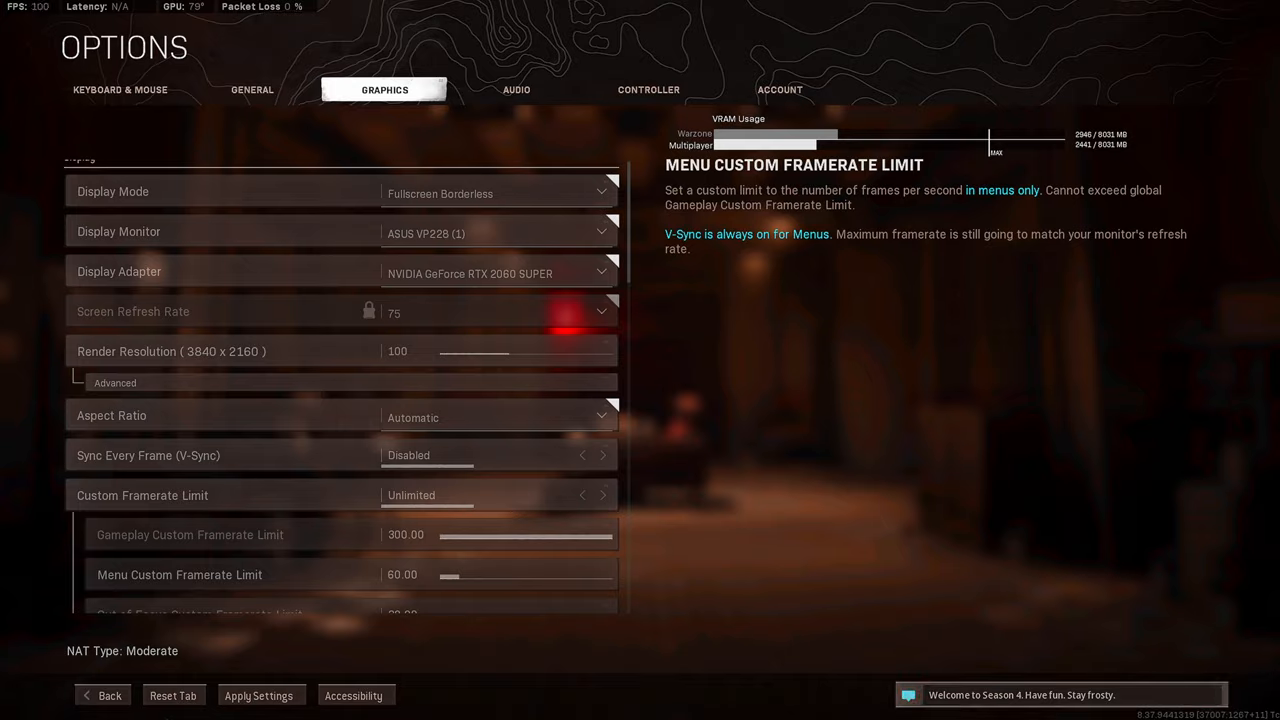